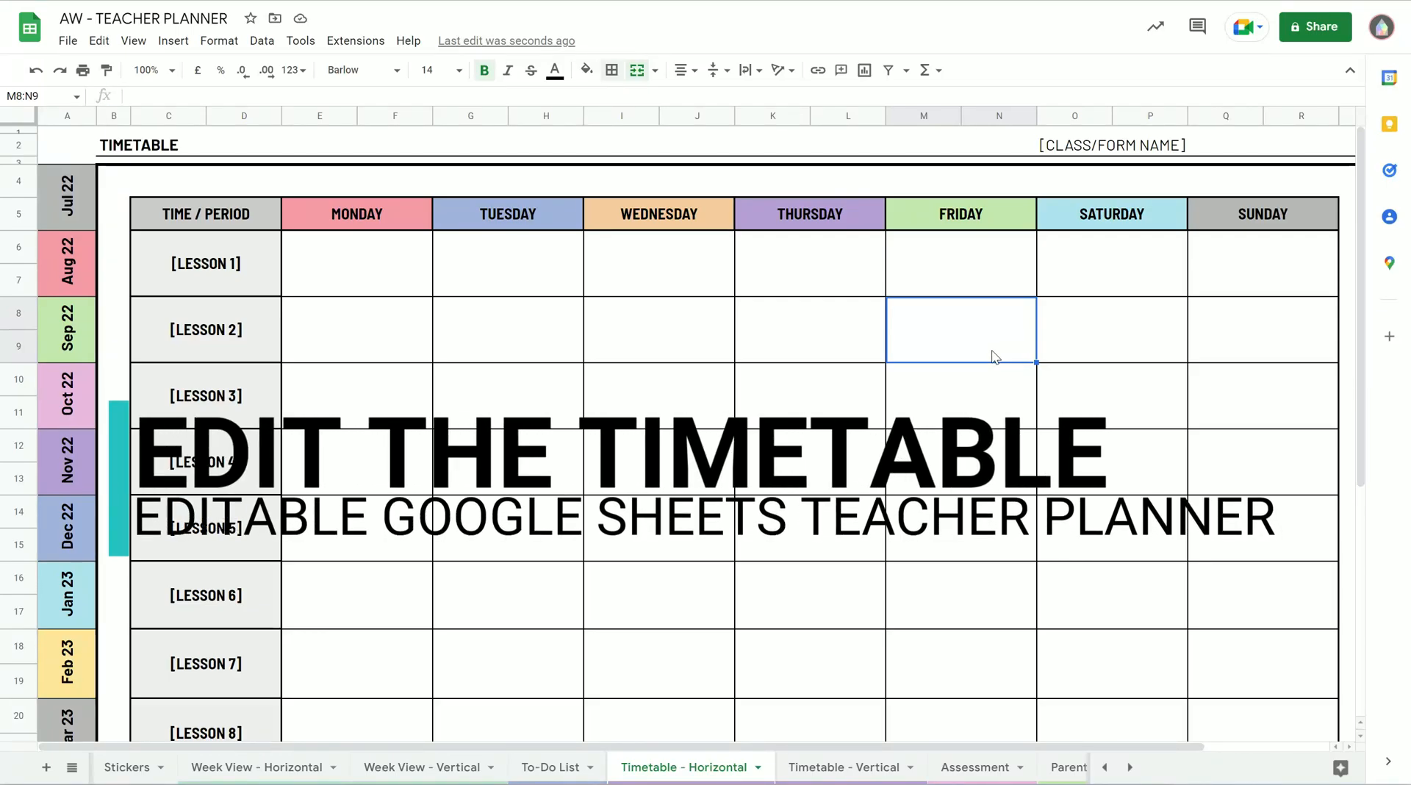
{"action": "mouse_move", "coordinate": [992, 360]}
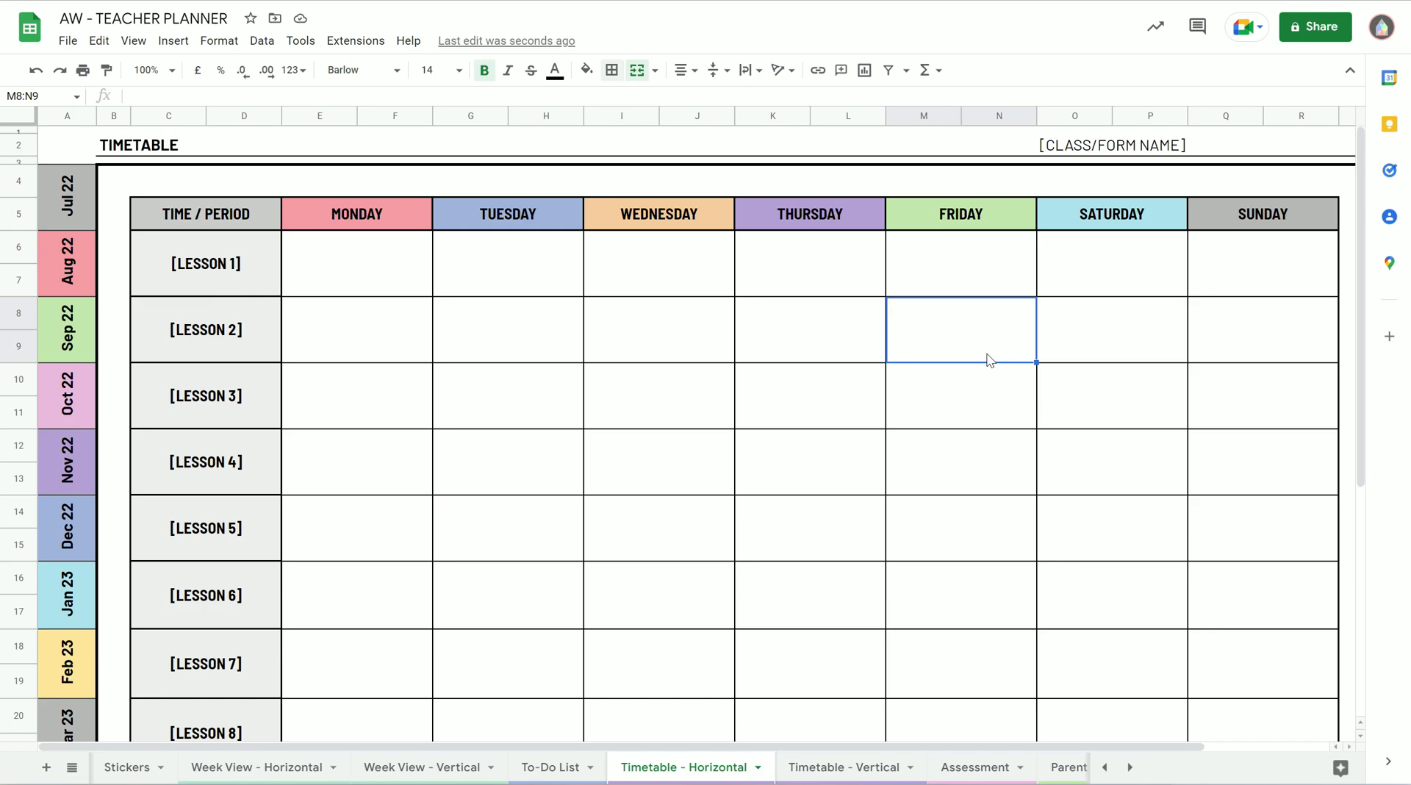
{"action": "mouse_move", "coordinate": [981, 360]}
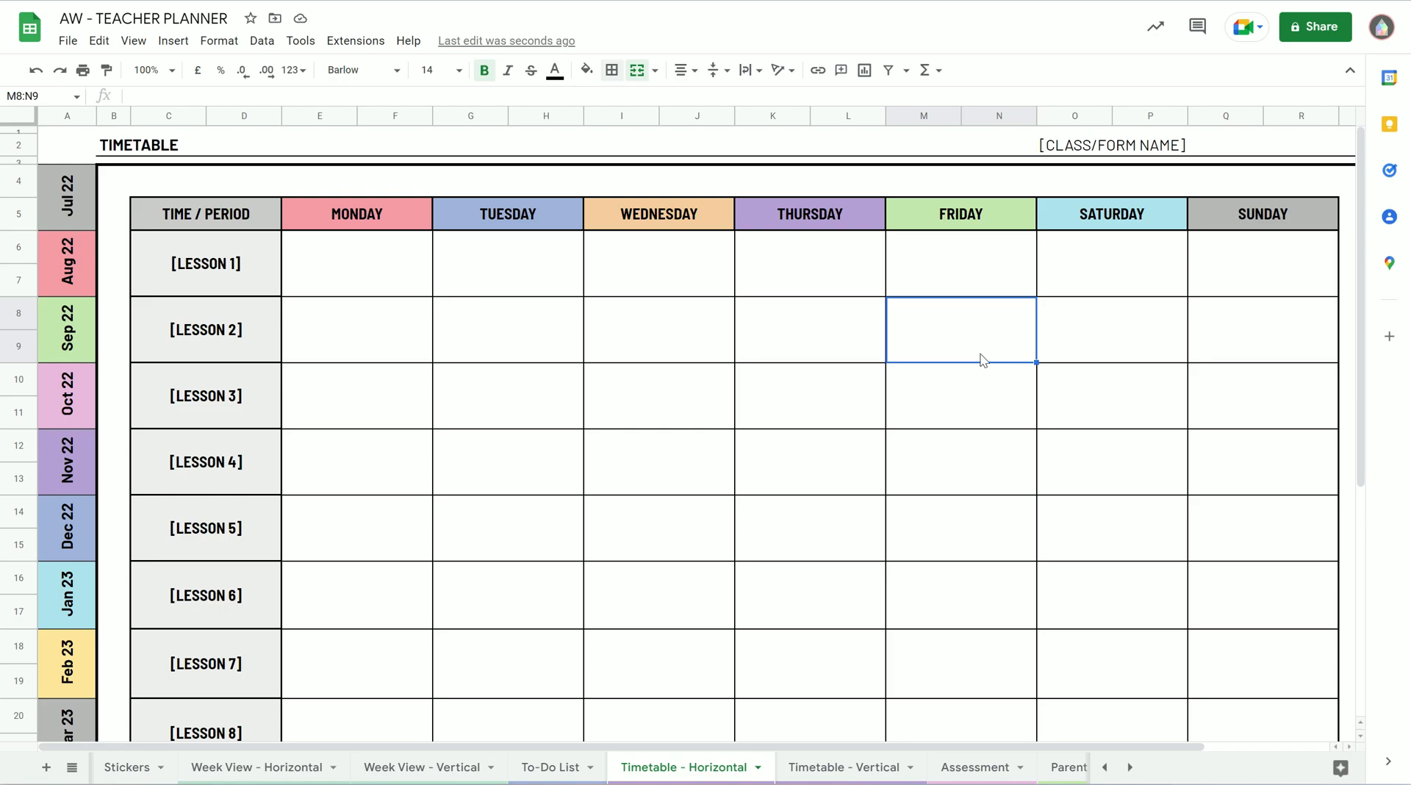
{"action": "mouse_move", "coordinate": [711, 733]}
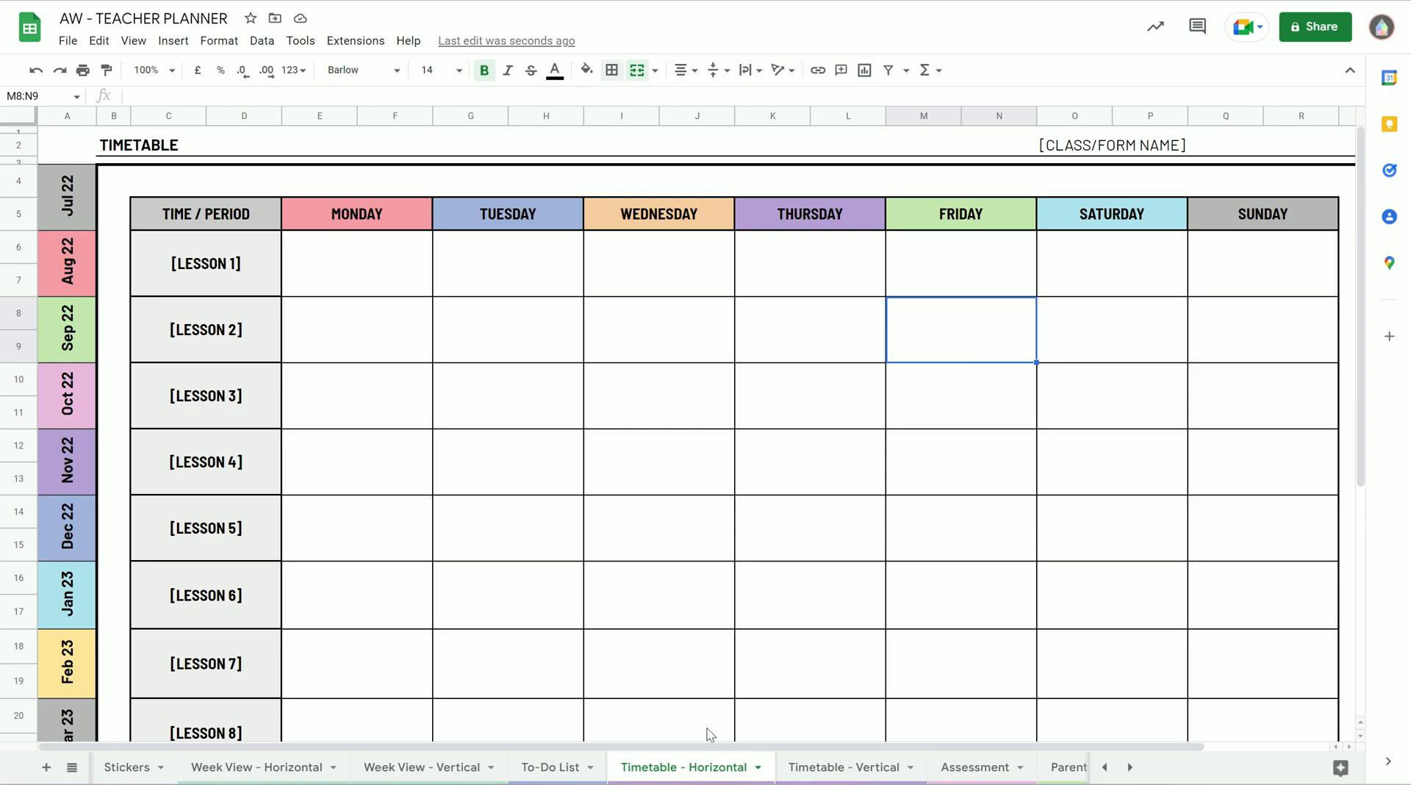
{"action": "mouse_move", "coordinate": [734, 777]}
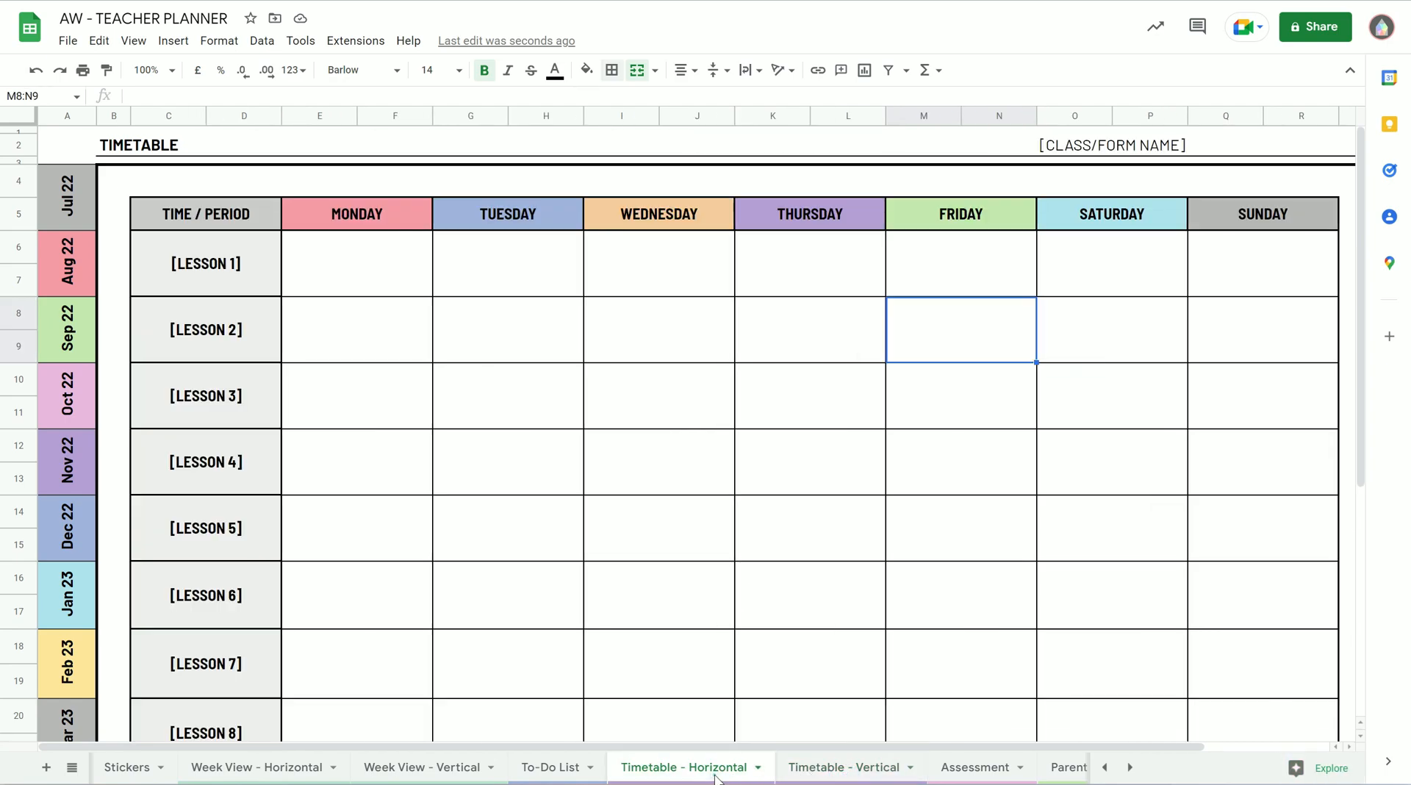
- Enter 09:00 - 09:50 for lesson 1 and 09:55 - 10:45 for lesson 2
{"action": "scroll", "scroll_direction": "down", "scroll_amount": 3}
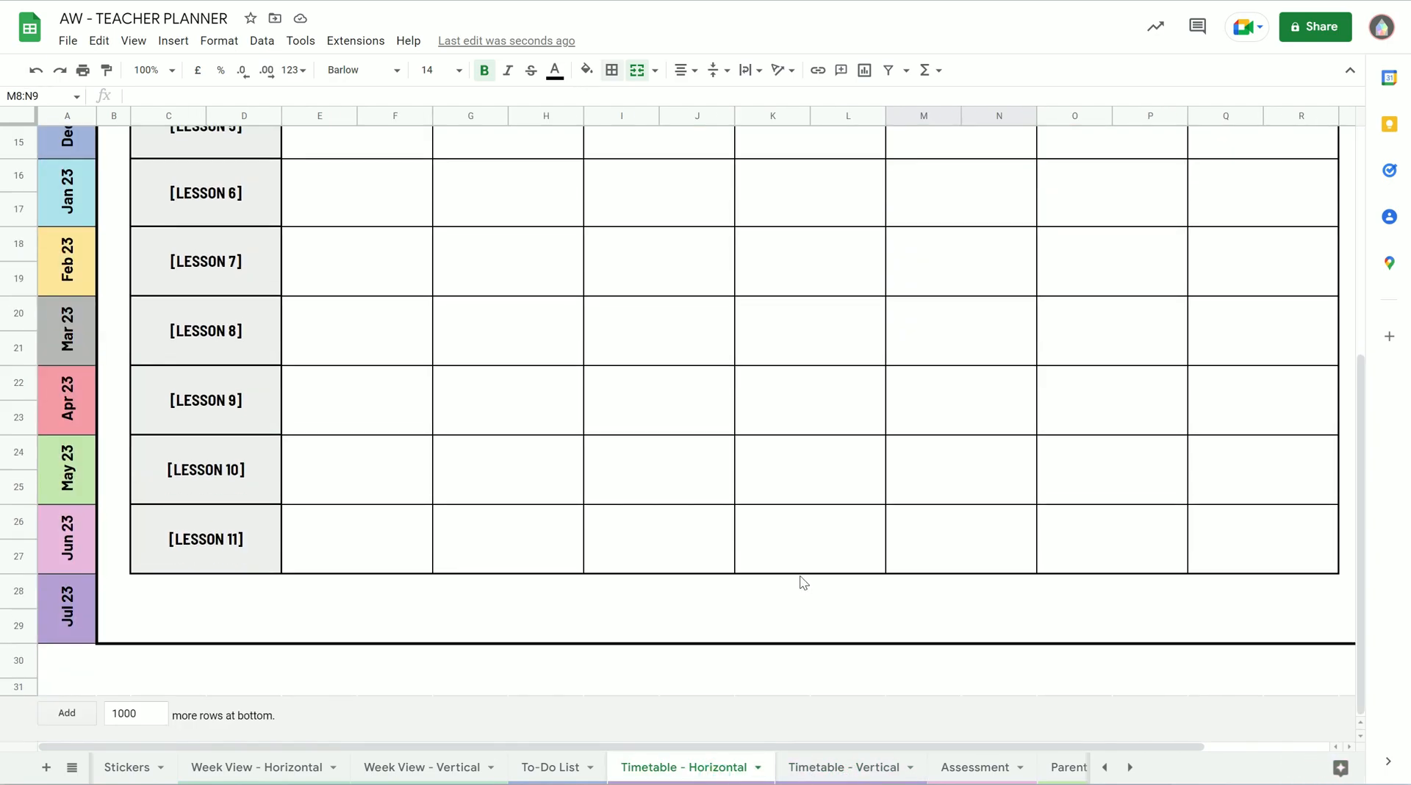
{"action": "scroll", "scroll_direction": "up", "scroll_amount": 3}
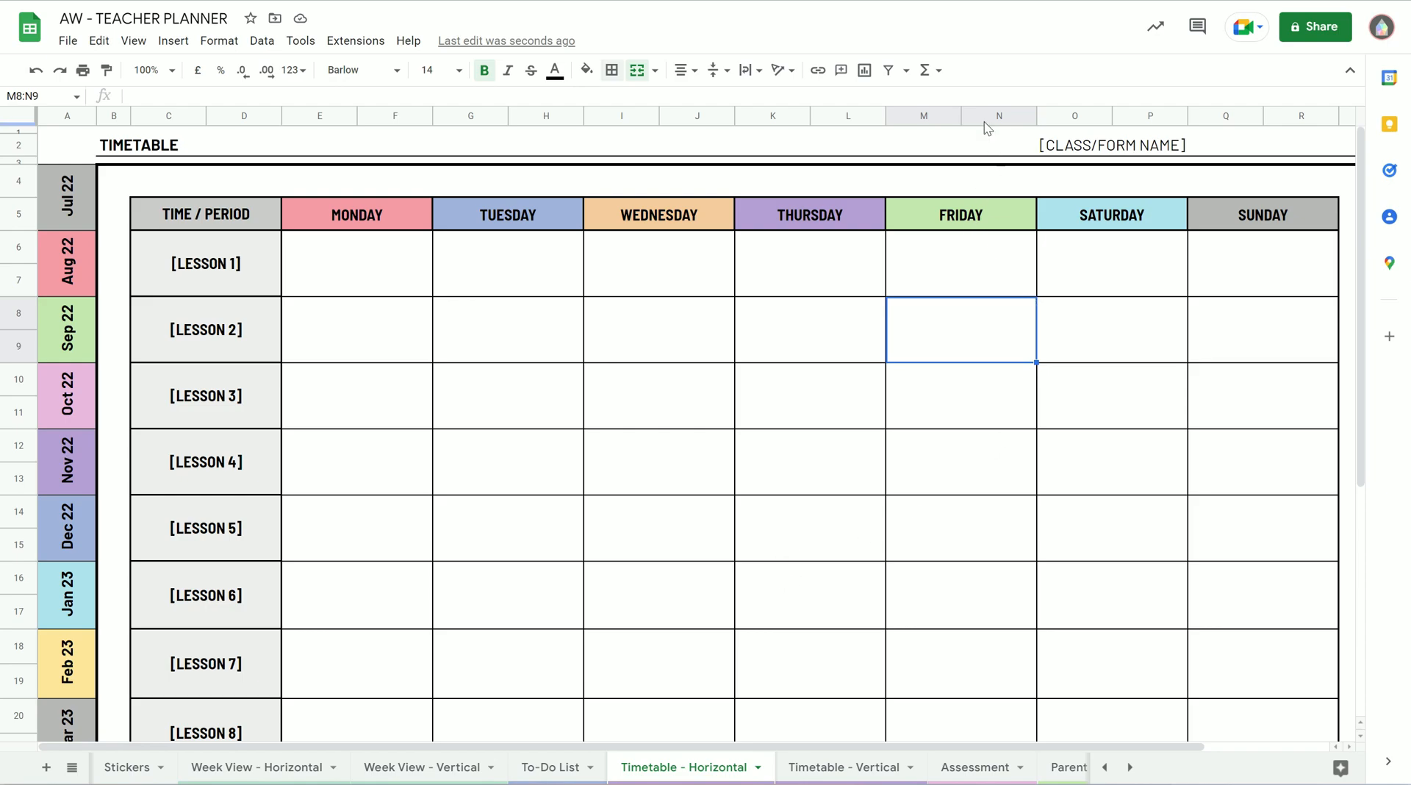
{"action": "mouse_move", "coordinate": [460, 466]}
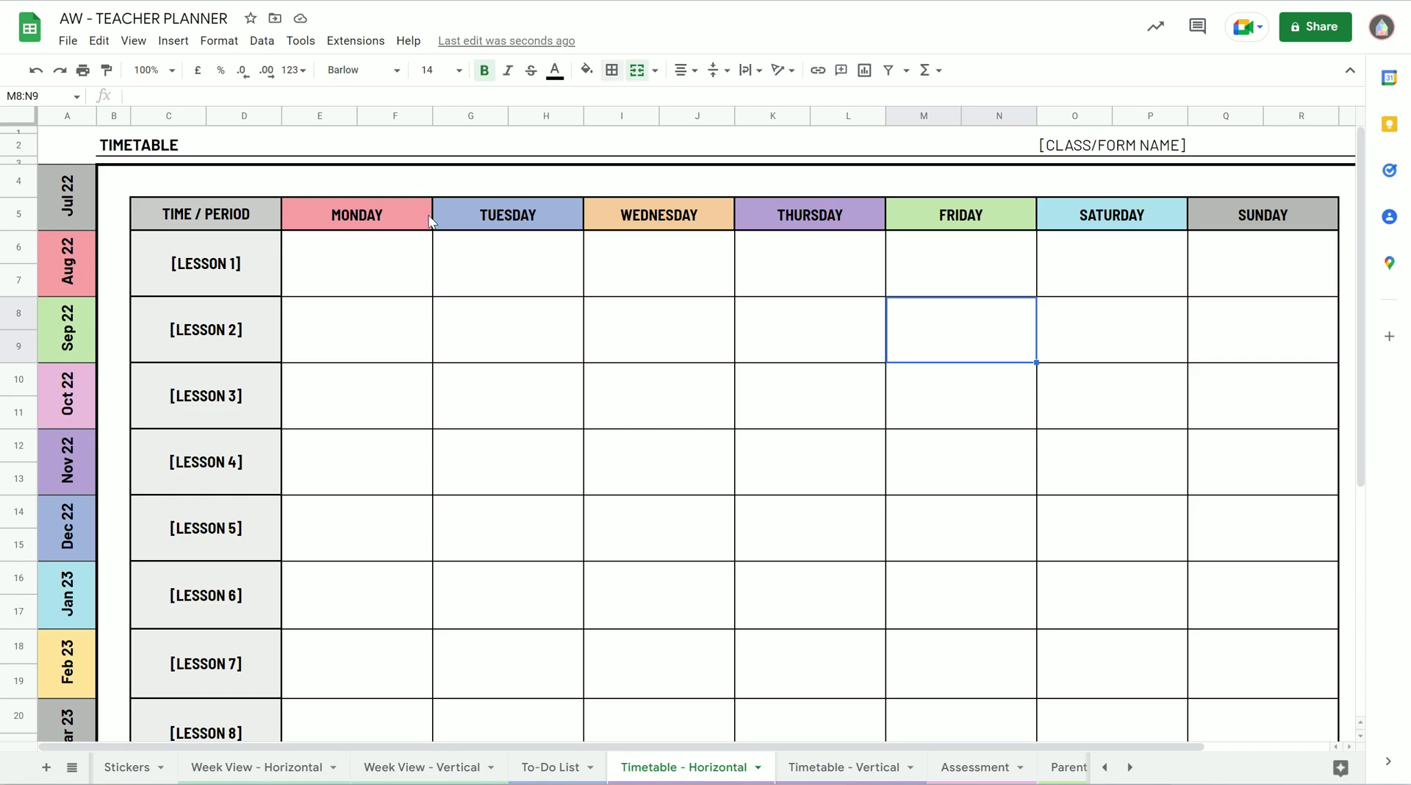
{"action": "mouse_move", "coordinate": [508, 283]}
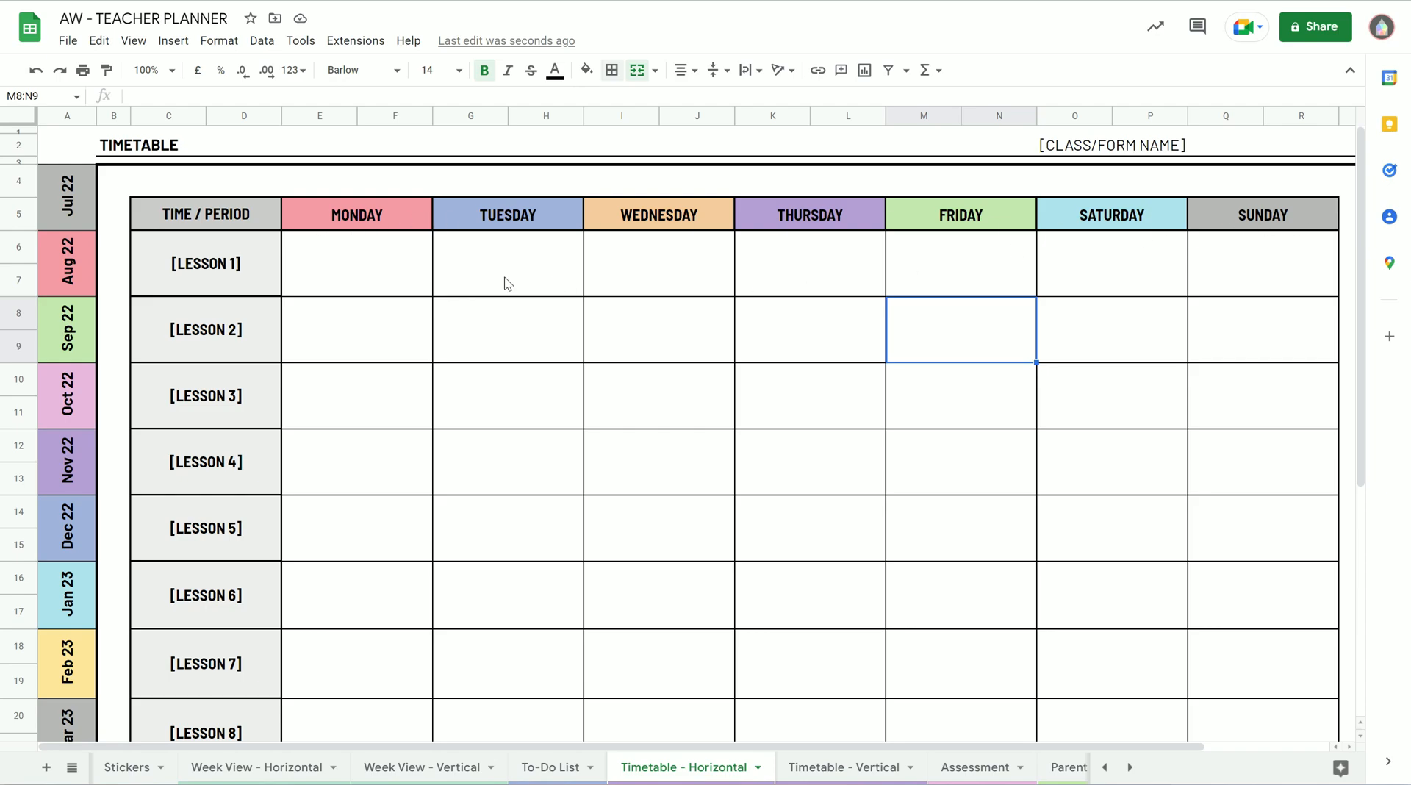
{"action": "mouse_move", "coordinate": [1302, 209]}
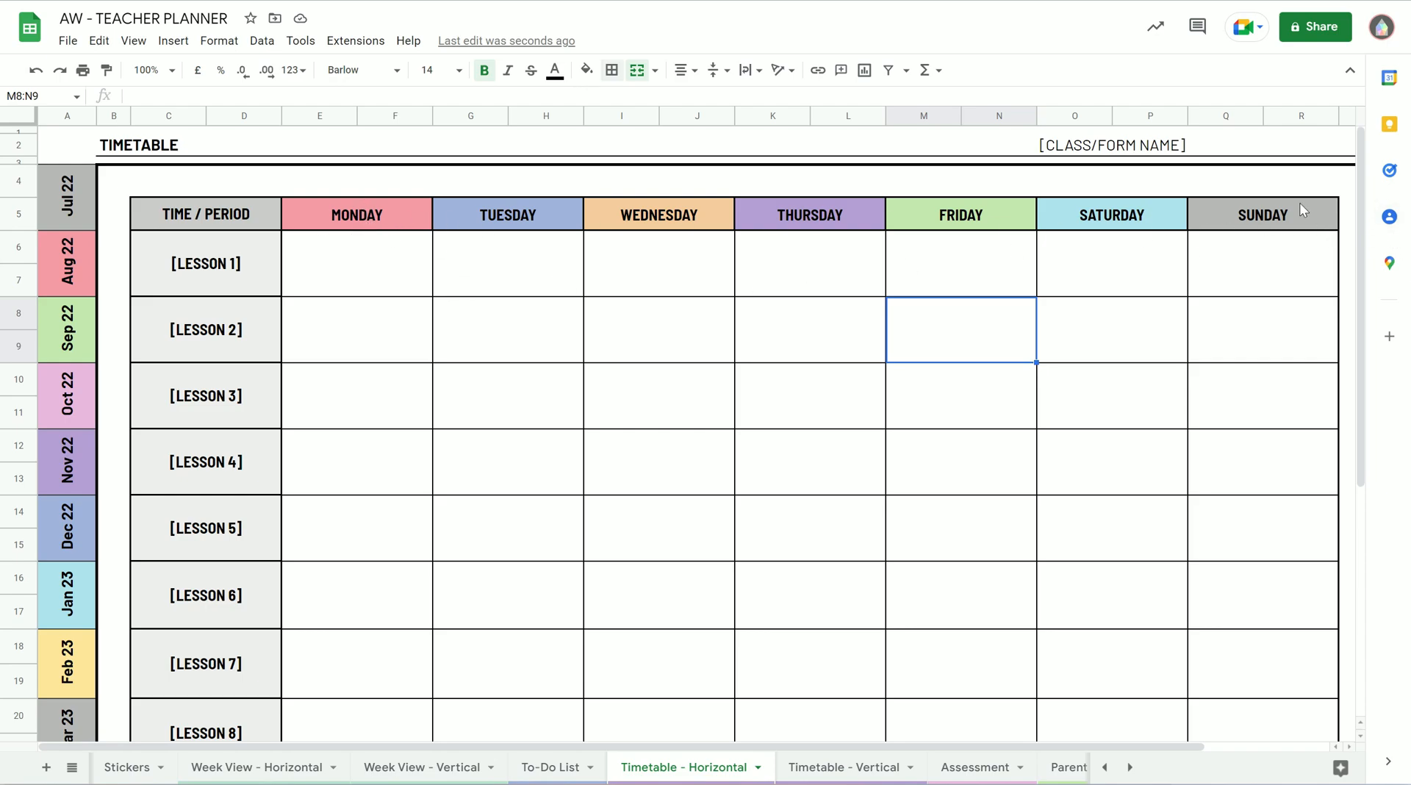
{"action": "mouse_move", "coordinate": [1141, 219]}
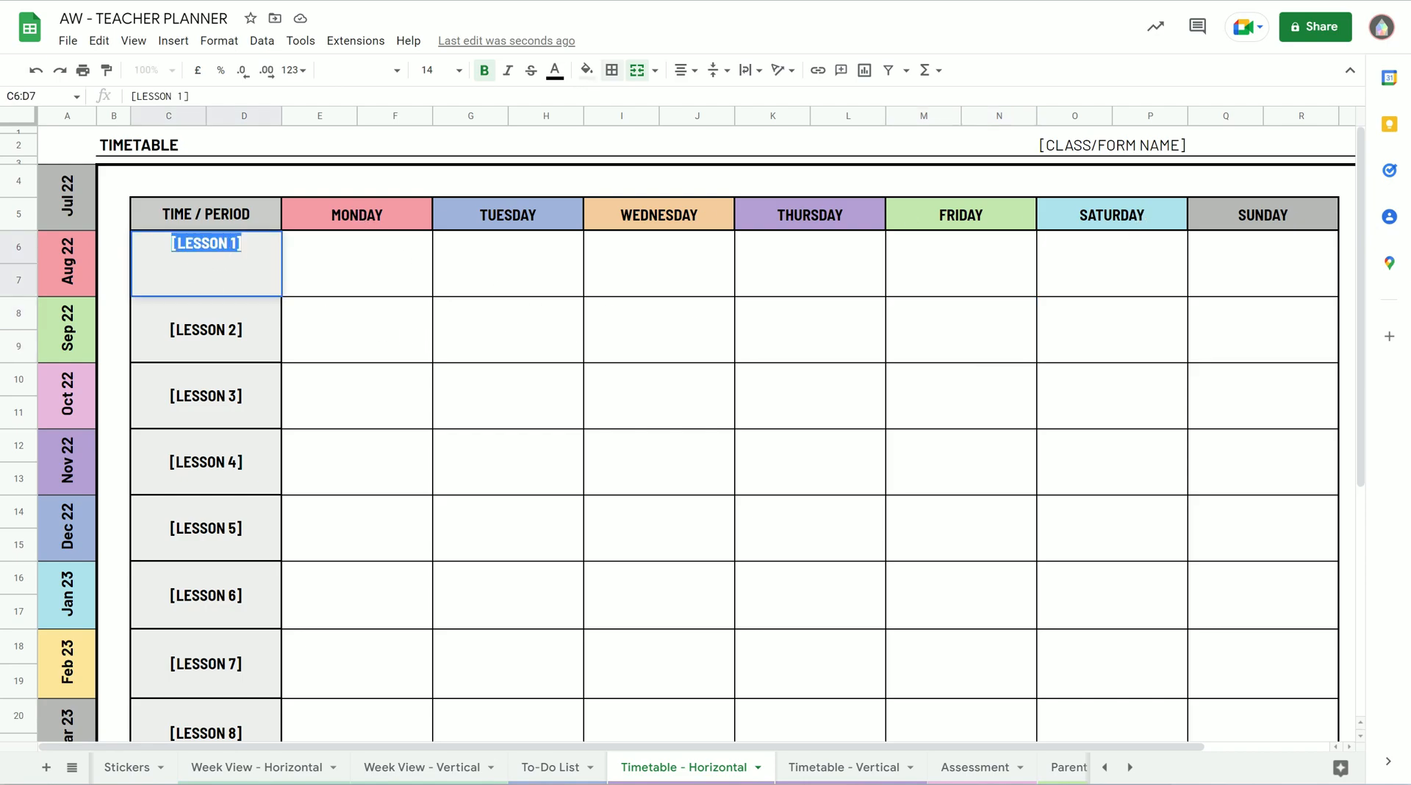
{"action": "type", "text": "09"}
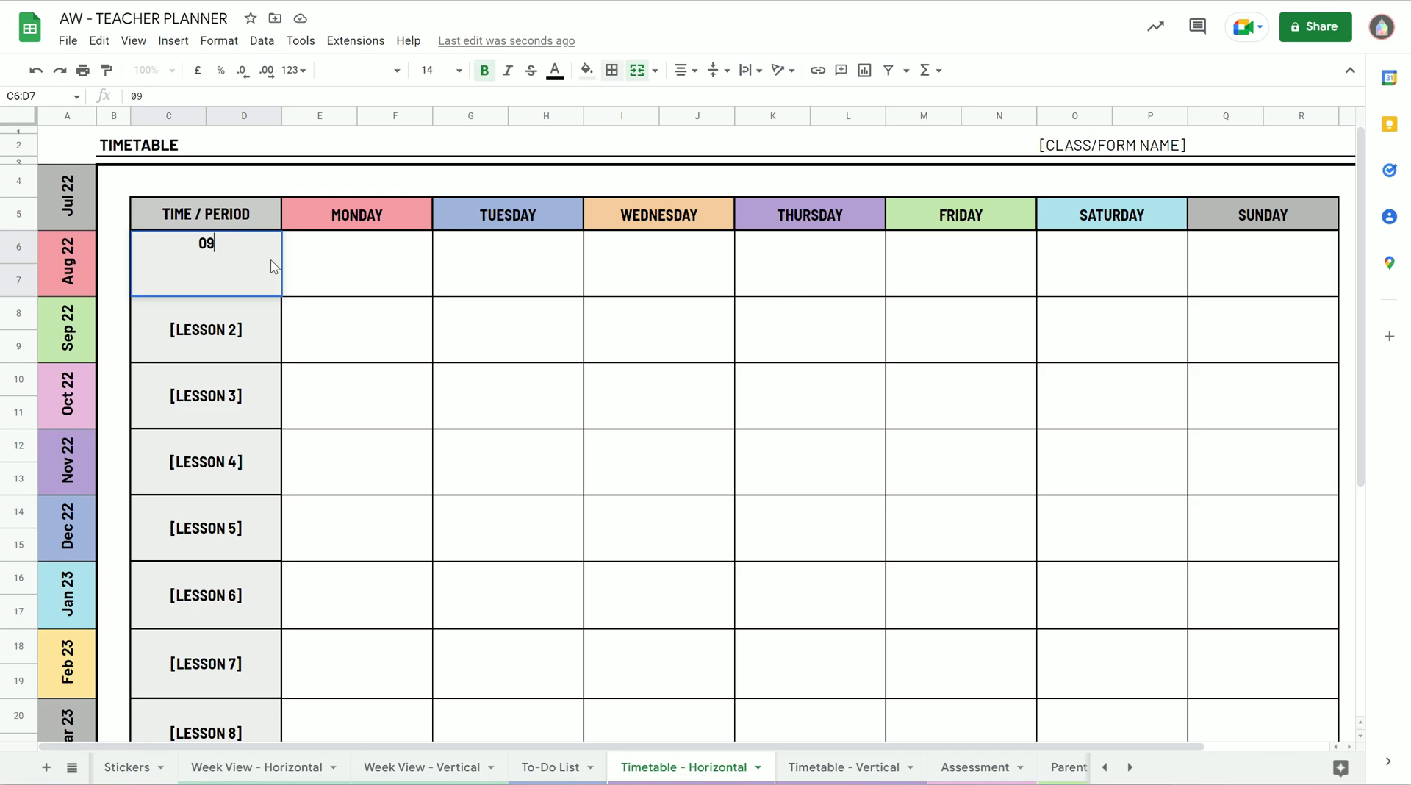
{"action": "type", "text": ":00"}
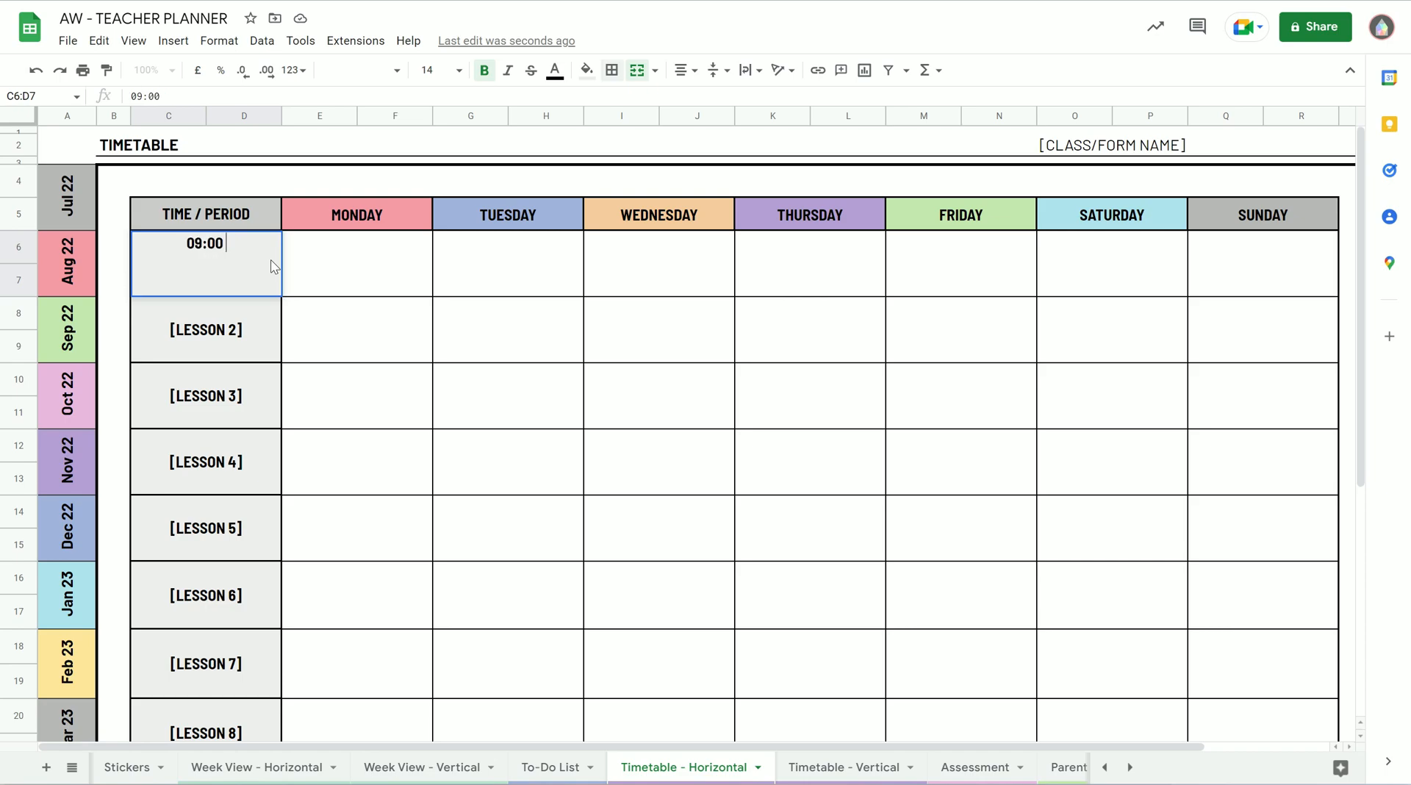
{"action": "type", "text": "- 09:50"}
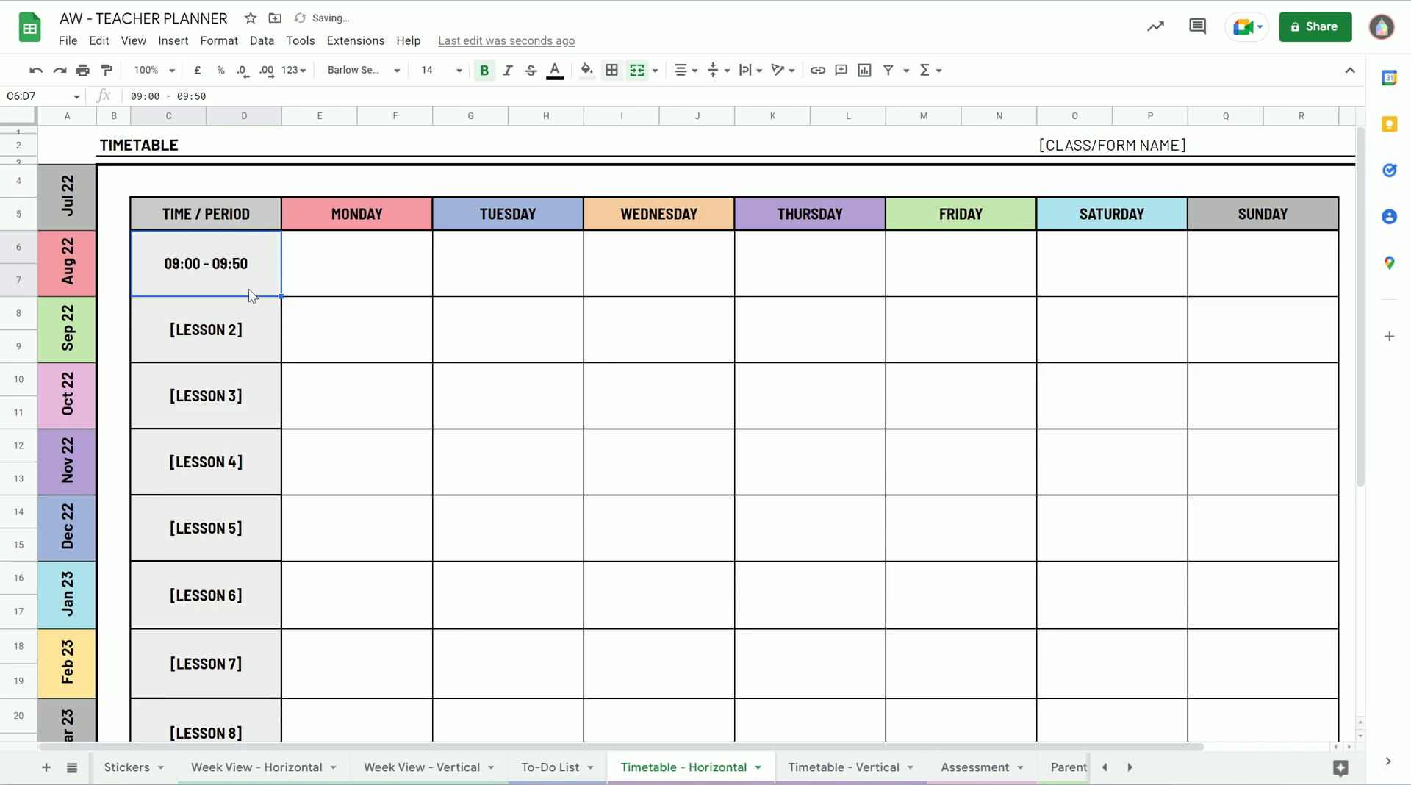
{"action": "double_click", "coordinate": [205, 309]}
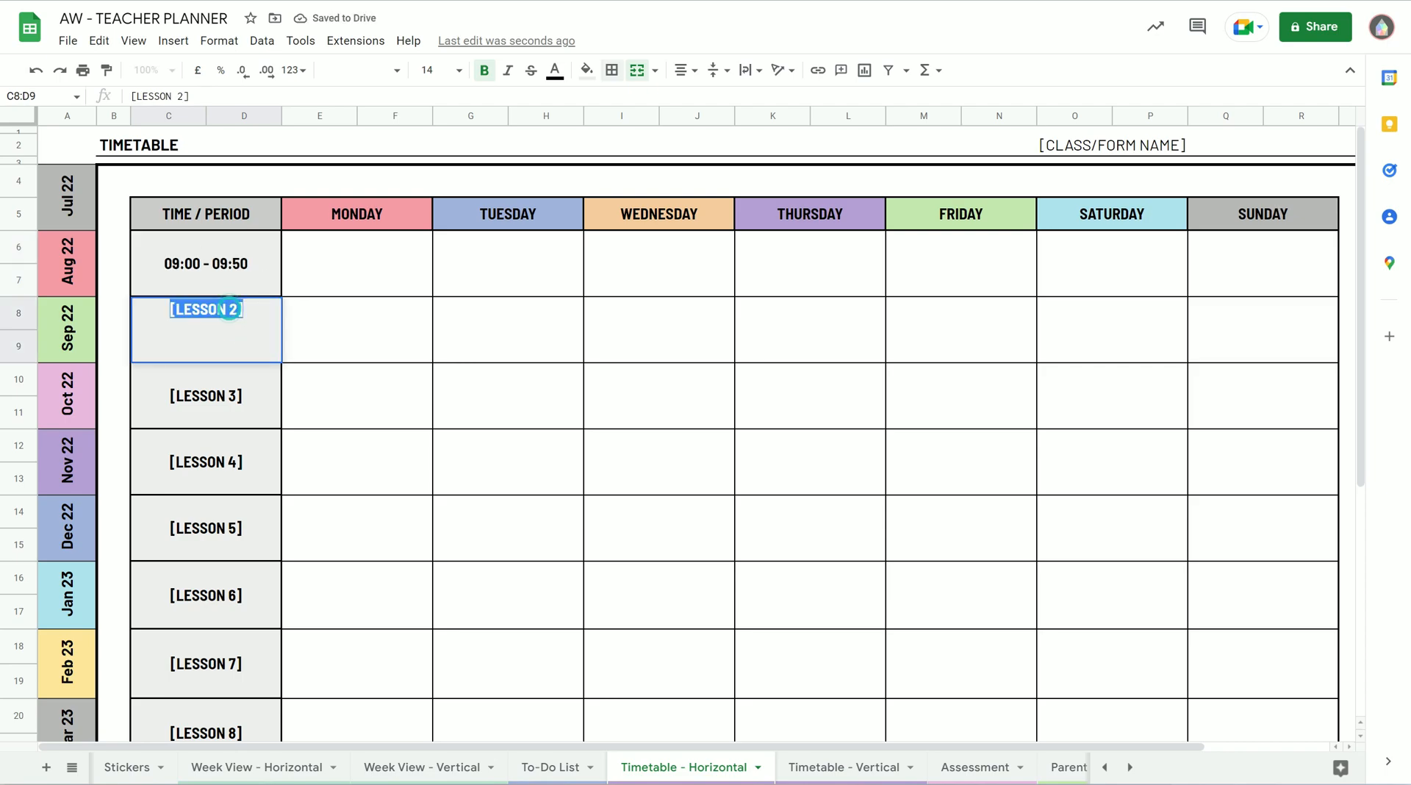
{"action": "type", "text": "09:55 -"}
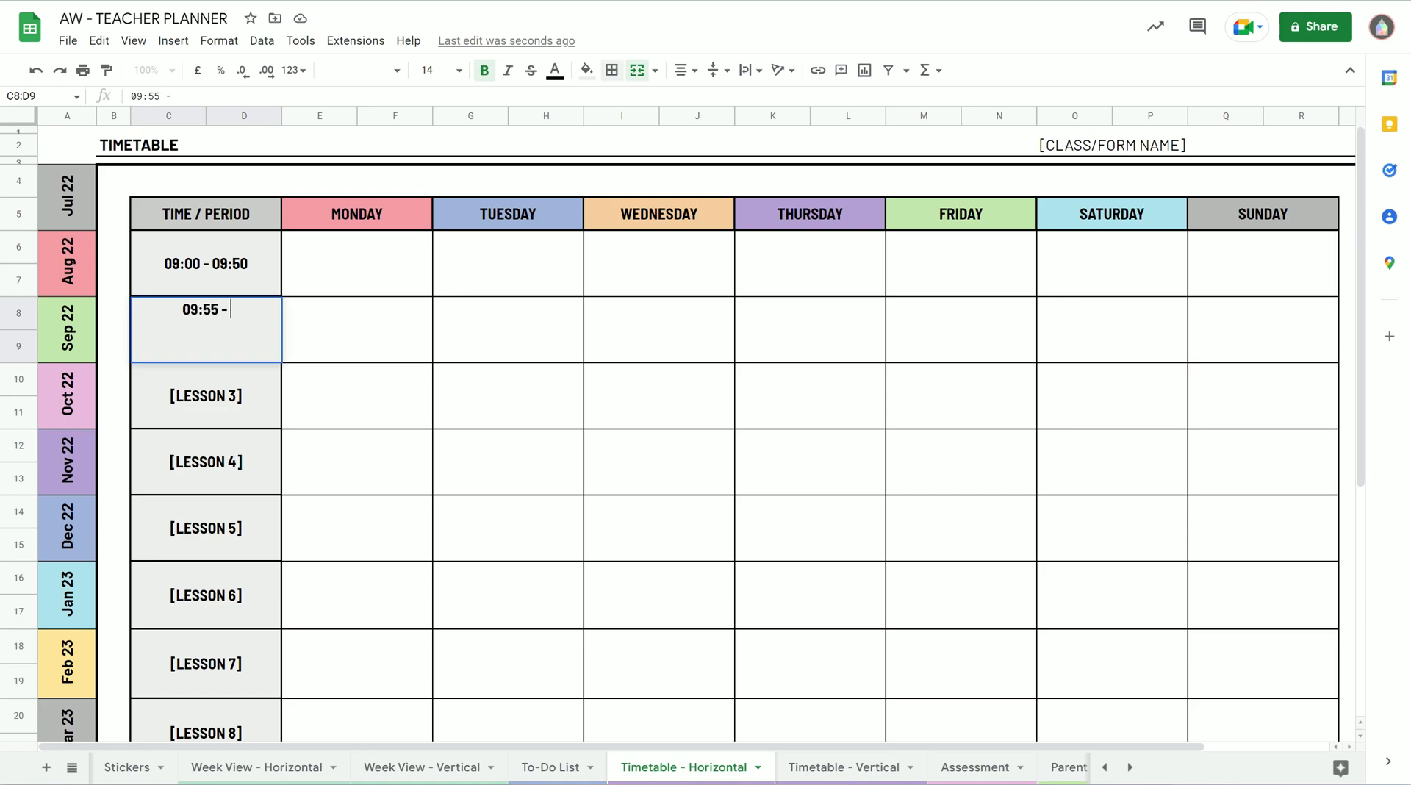
{"action": "type", "text": "10:45"}
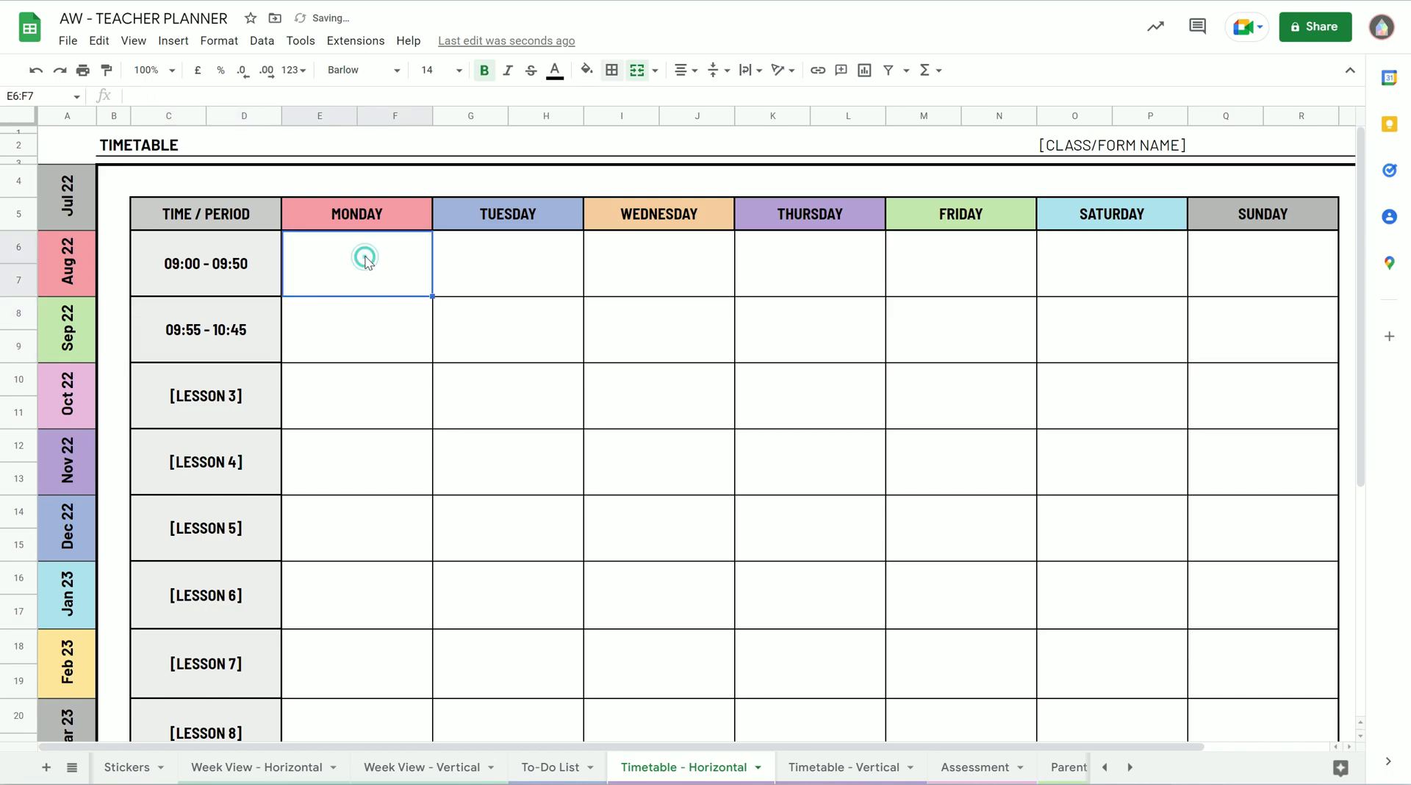
- Fill Monday's lesson 1 with History and lesson 2 with Science
{"action": "type", "text": "History"}
{"action": "left_click", "coordinate": [358, 330]}
{"action": "type", "text": "G"}
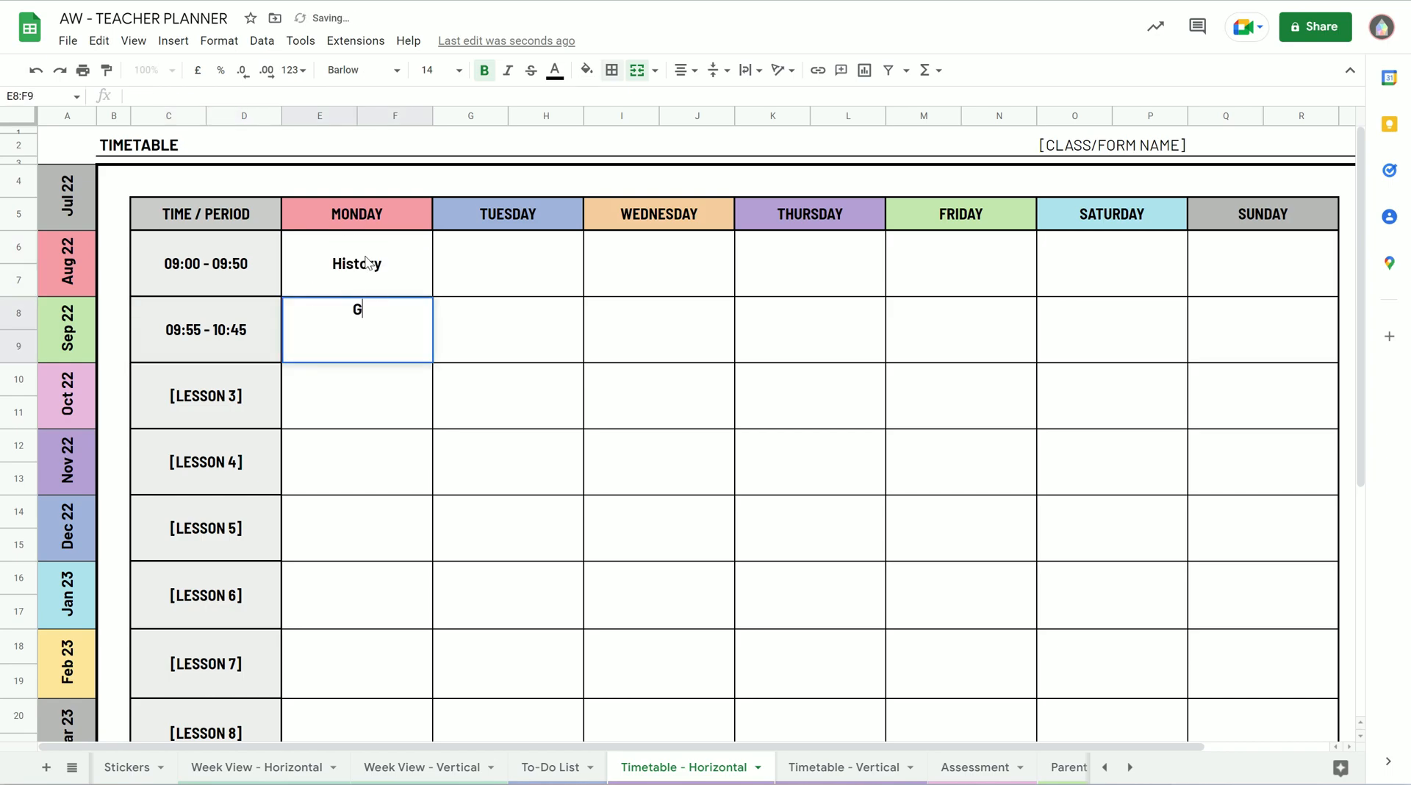
{"action": "type", "text": "Science"}
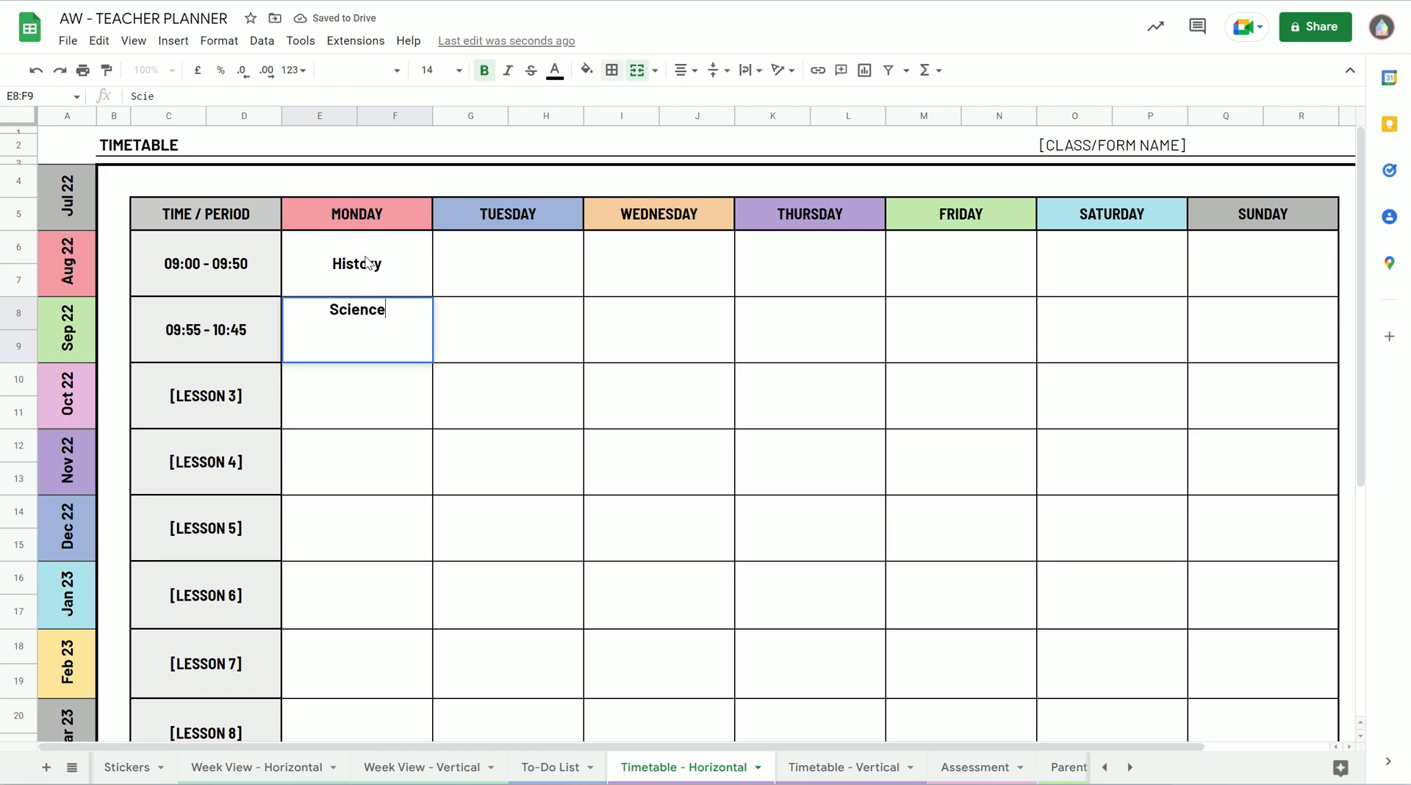
{"action": "left_click", "coordinate": [508, 395]}
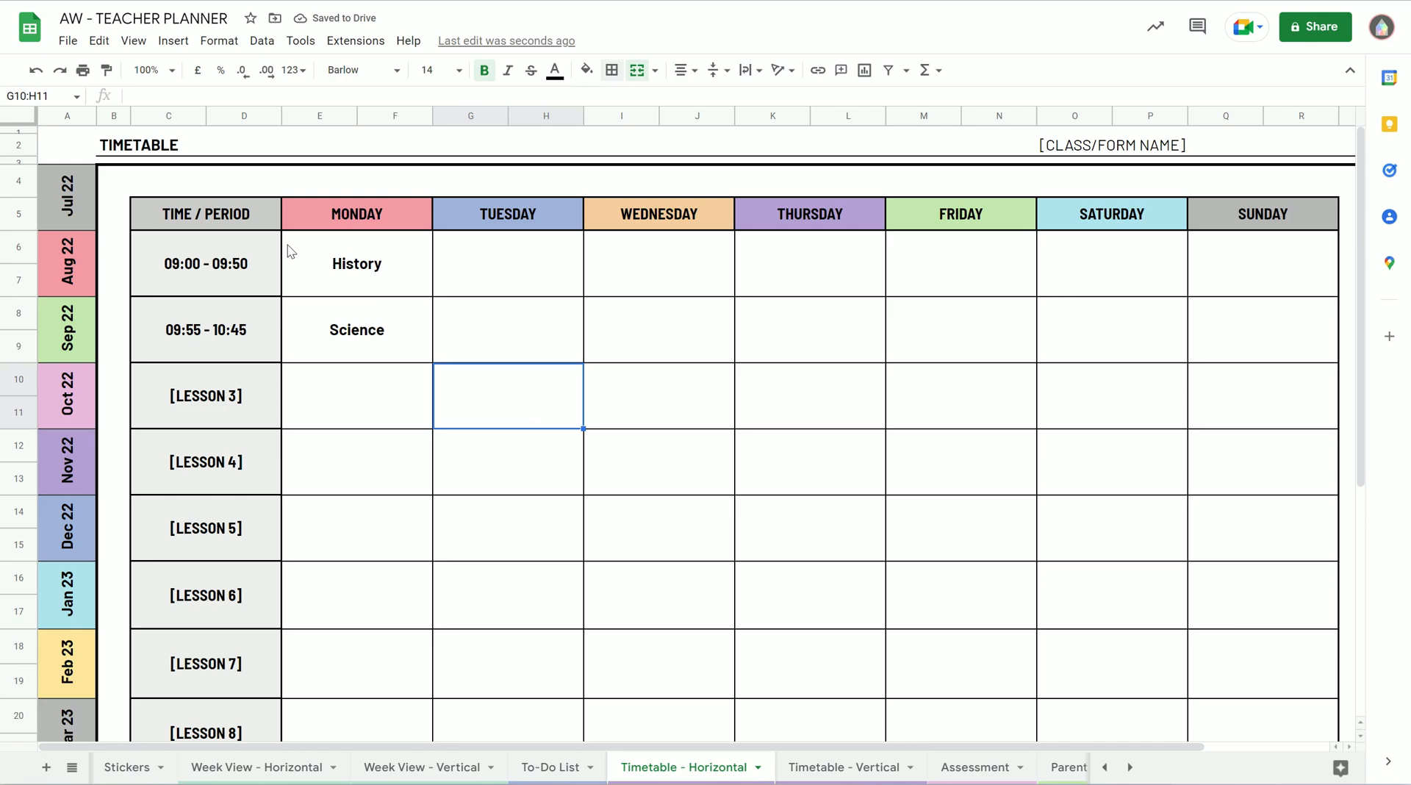
{"action": "mouse_move", "coordinate": [417, 392]}
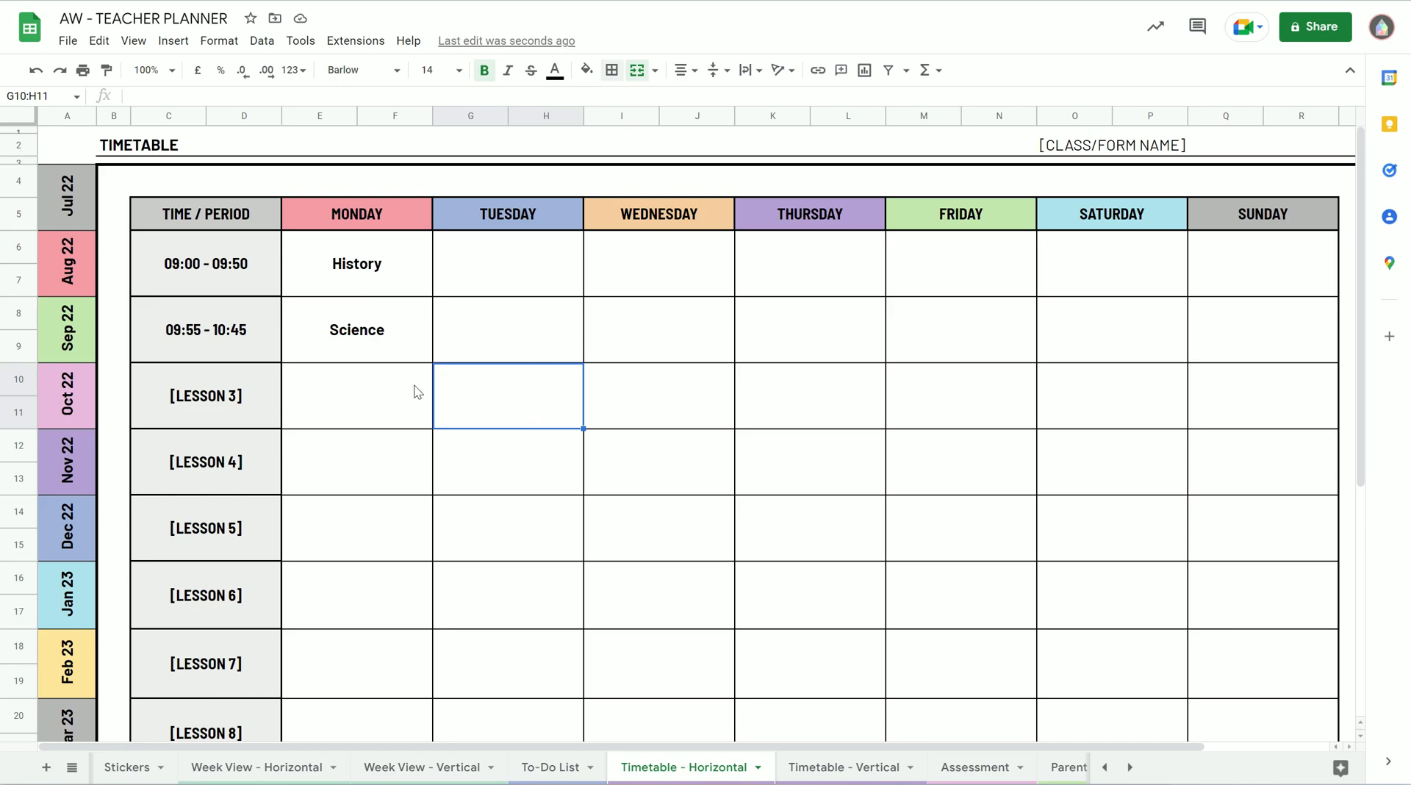
{"action": "mouse_move", "coordinate": [980, 279]}
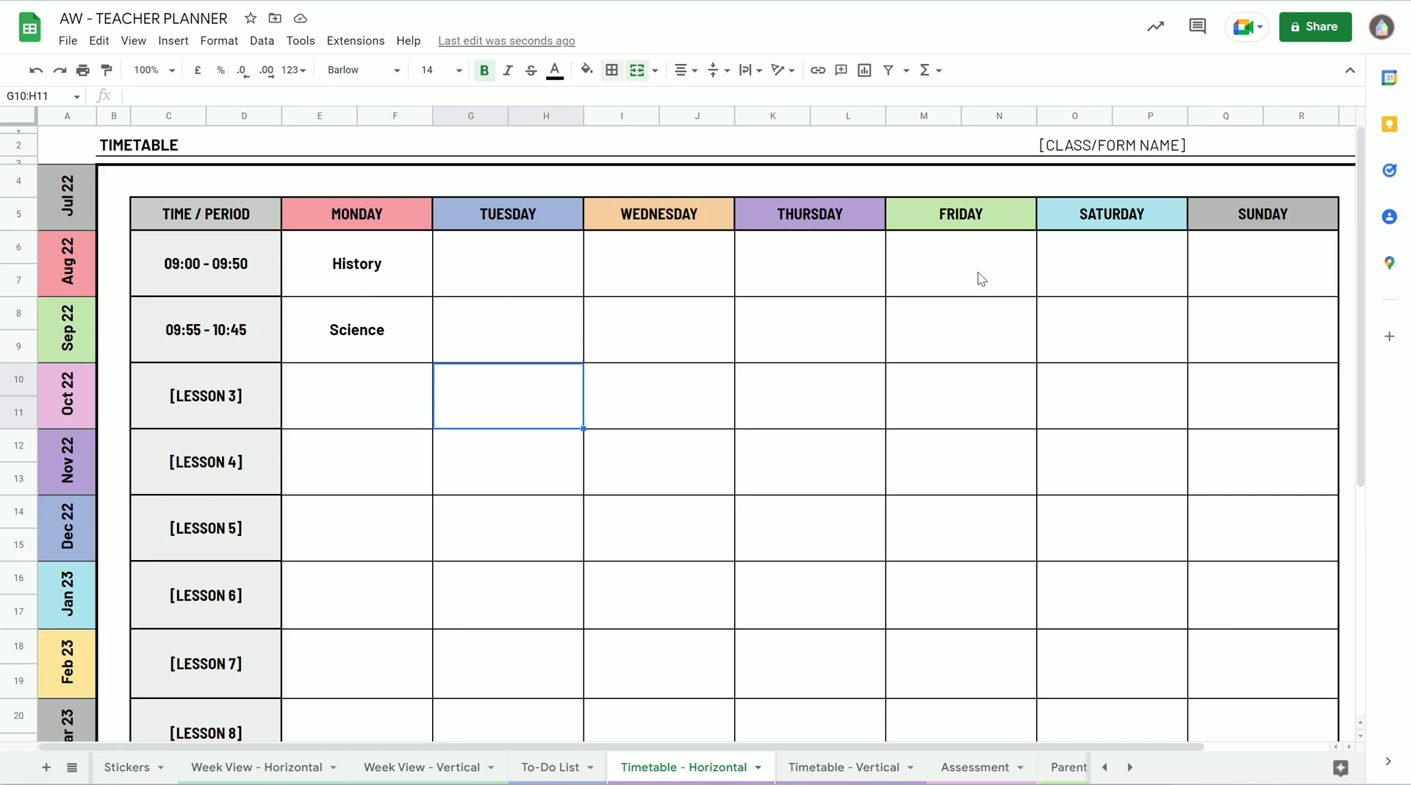
{"action": "mouse_move", "coordinate": [1102, 230]}
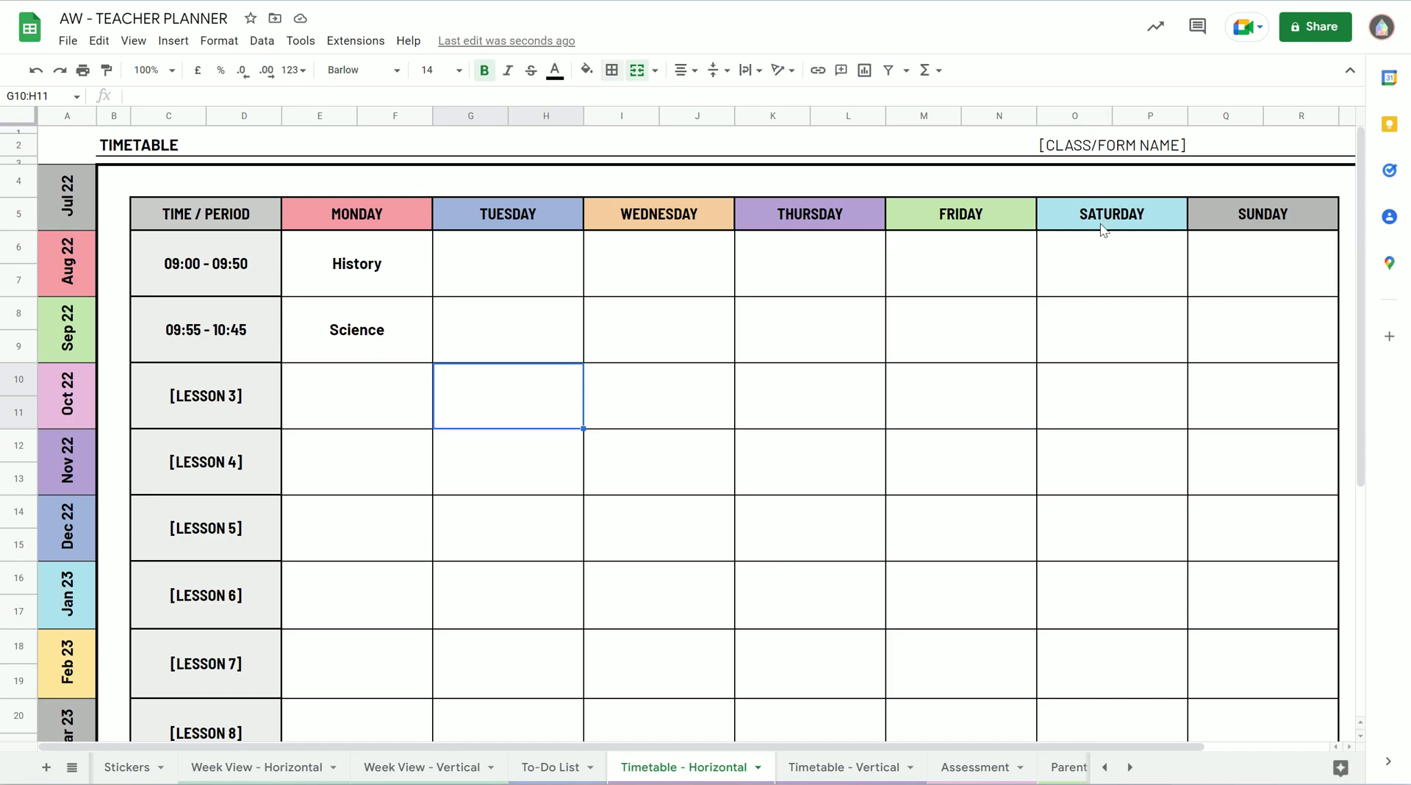
{"action": "mouse_move", "coordinate": [1077, 132]}
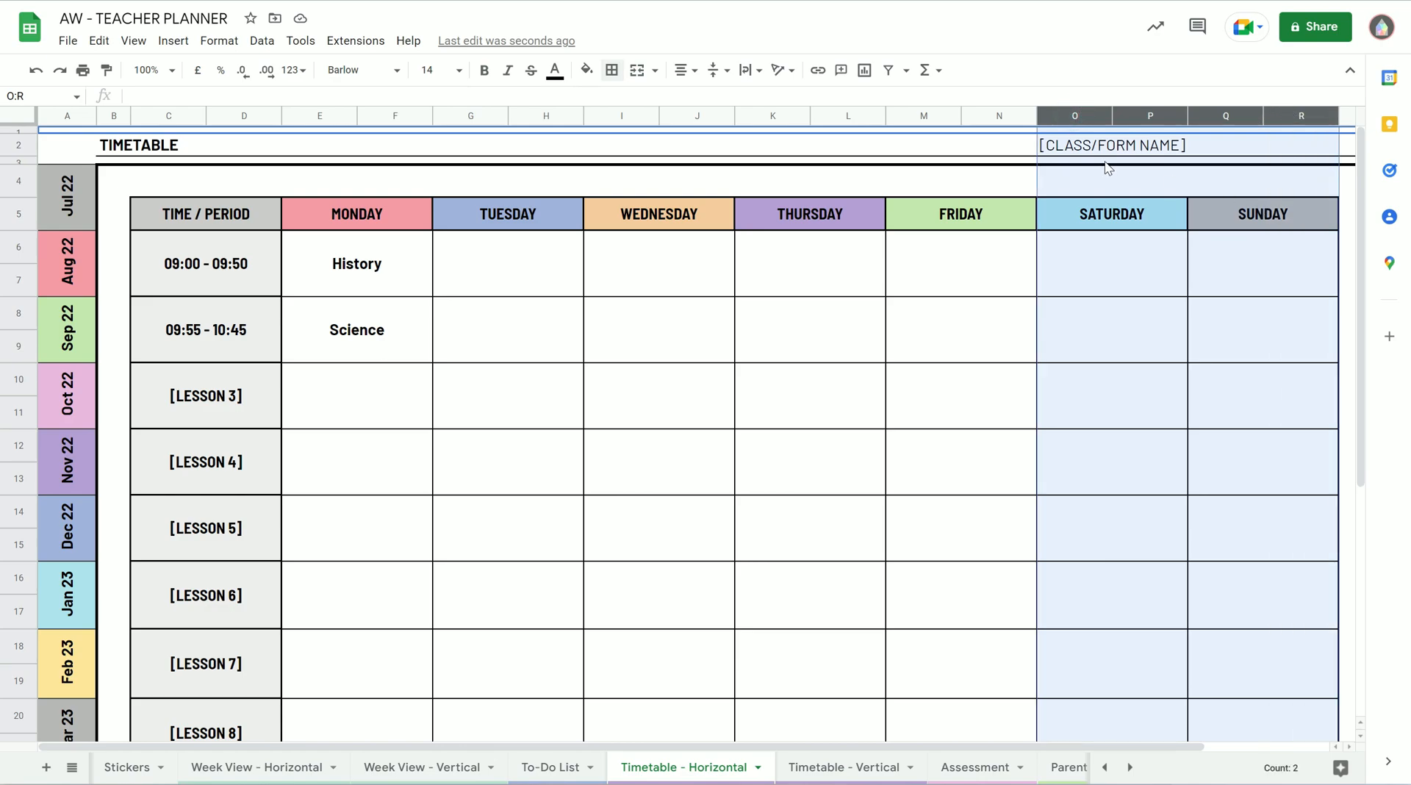
- Hide columns O to R, removing Saturday and Sunday from the timetable
{"action": "left_click", "coordinate": [1111, 213]}
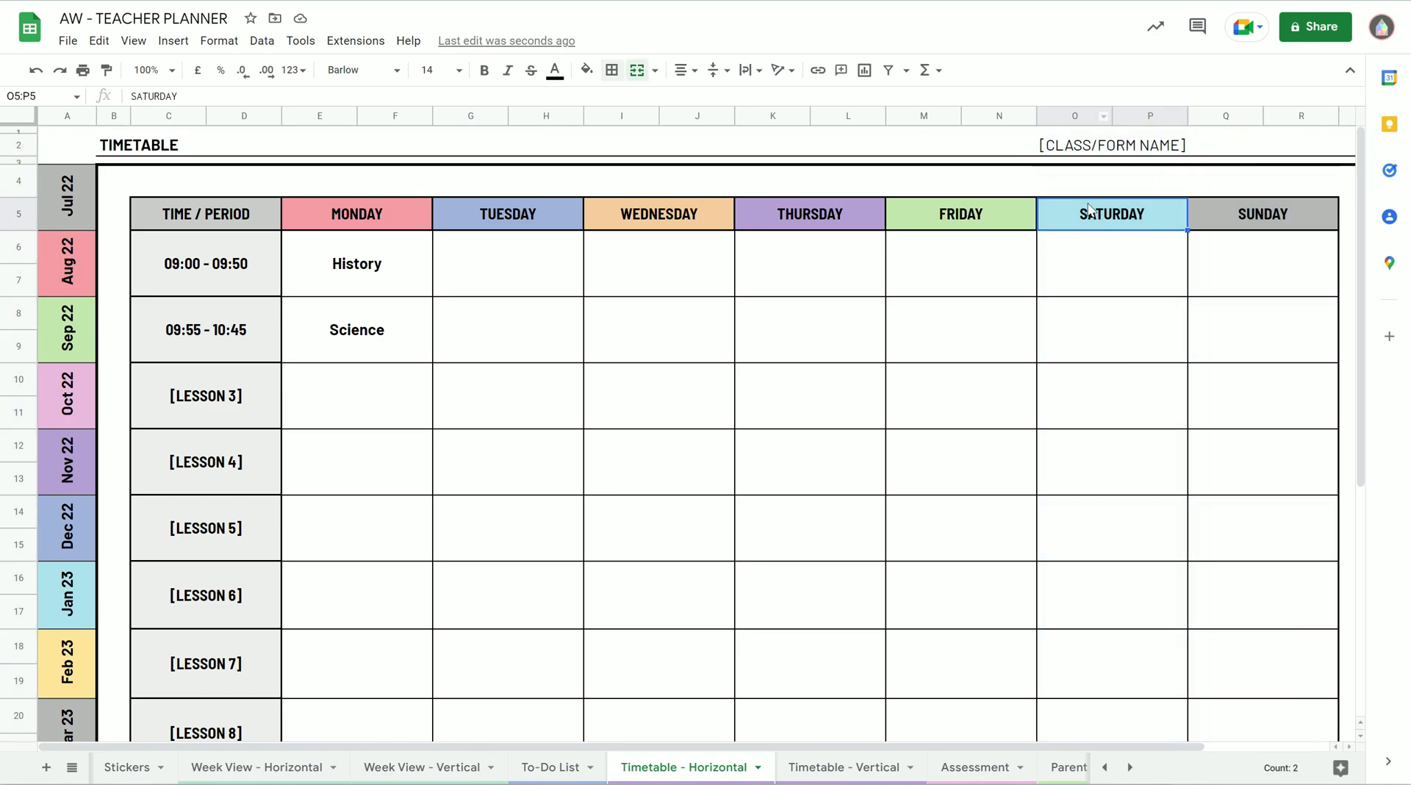
{"action": "left_click", "coordinate": [1073, 115]}
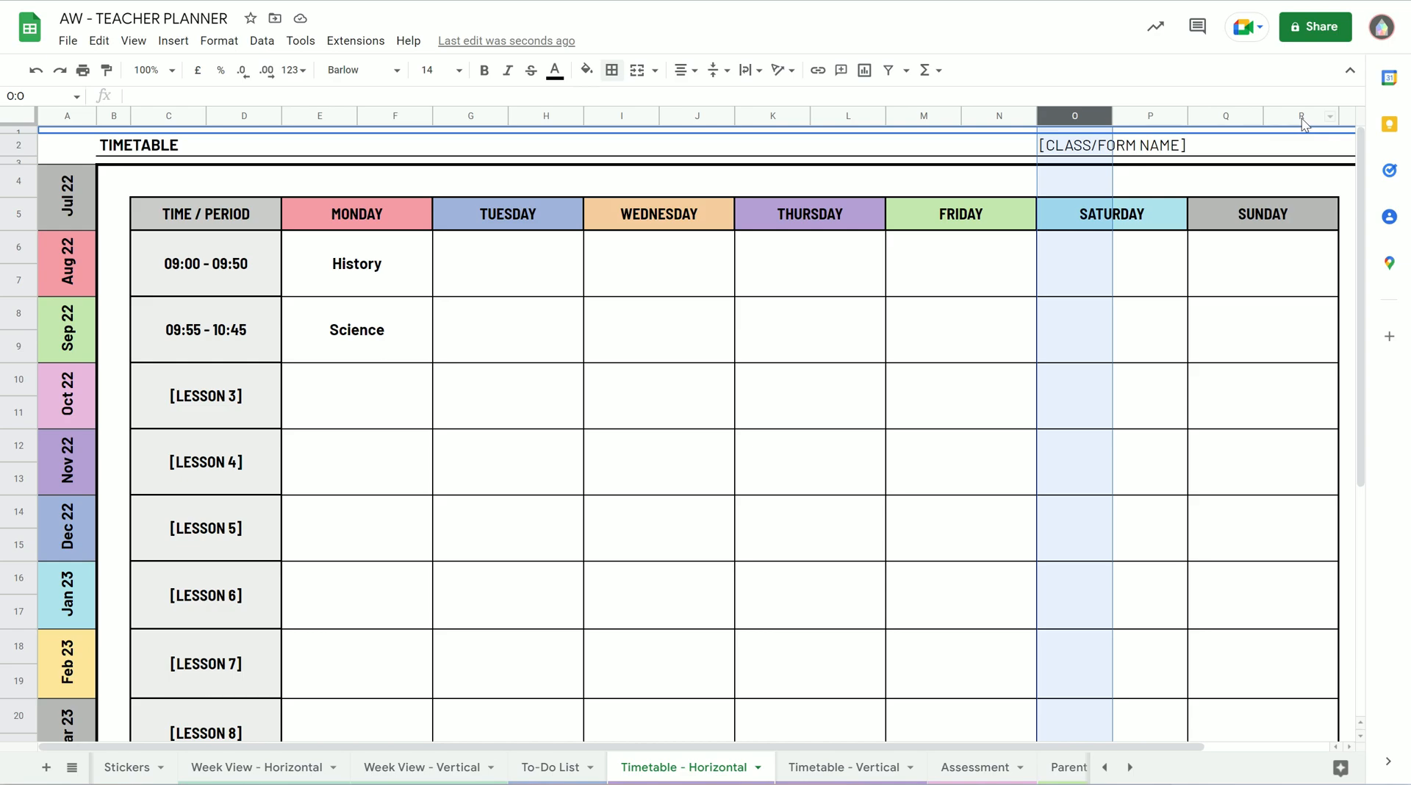
{"action": "mouse_move", "coordinate": [1304, 120]}
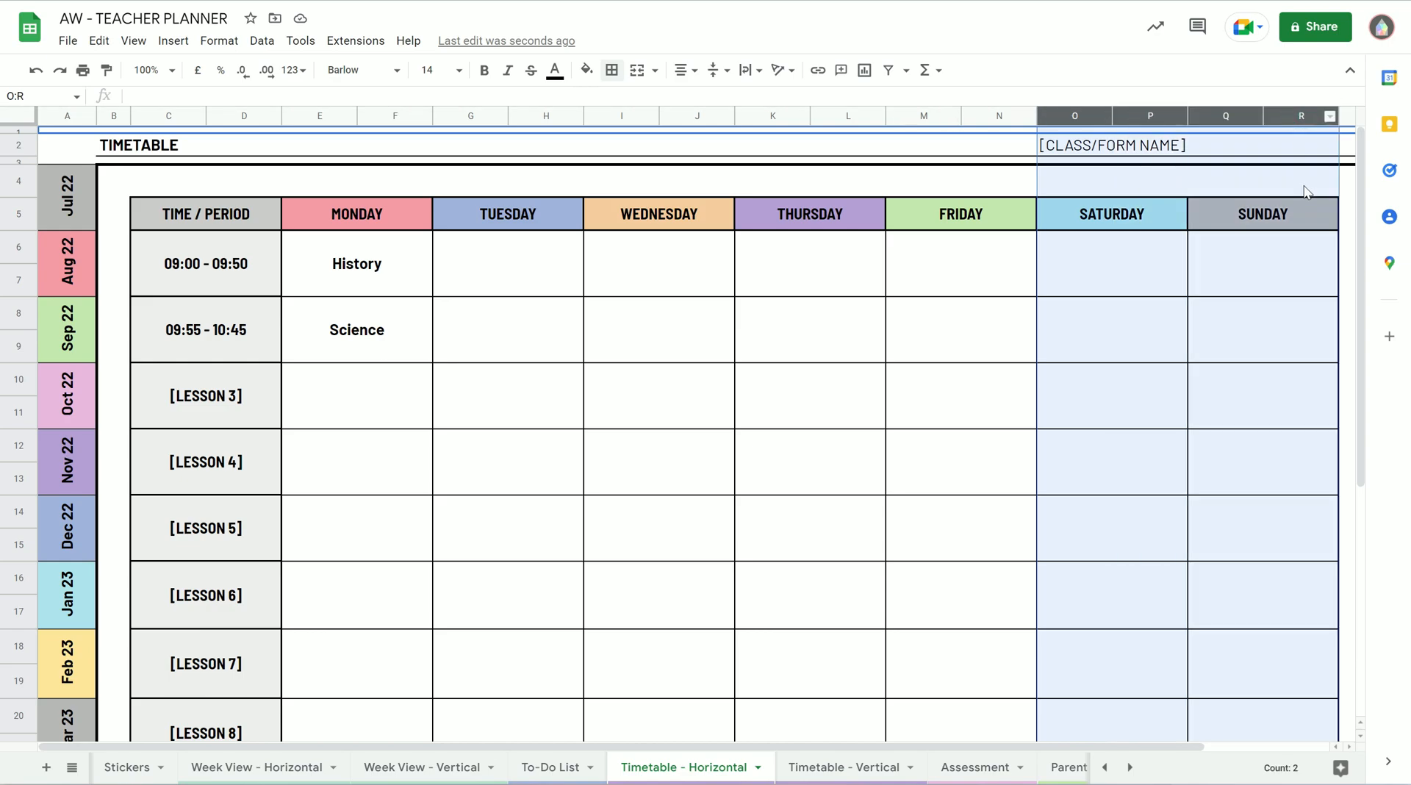
{"action": "right_click", "coordinate": [1299, 115]}
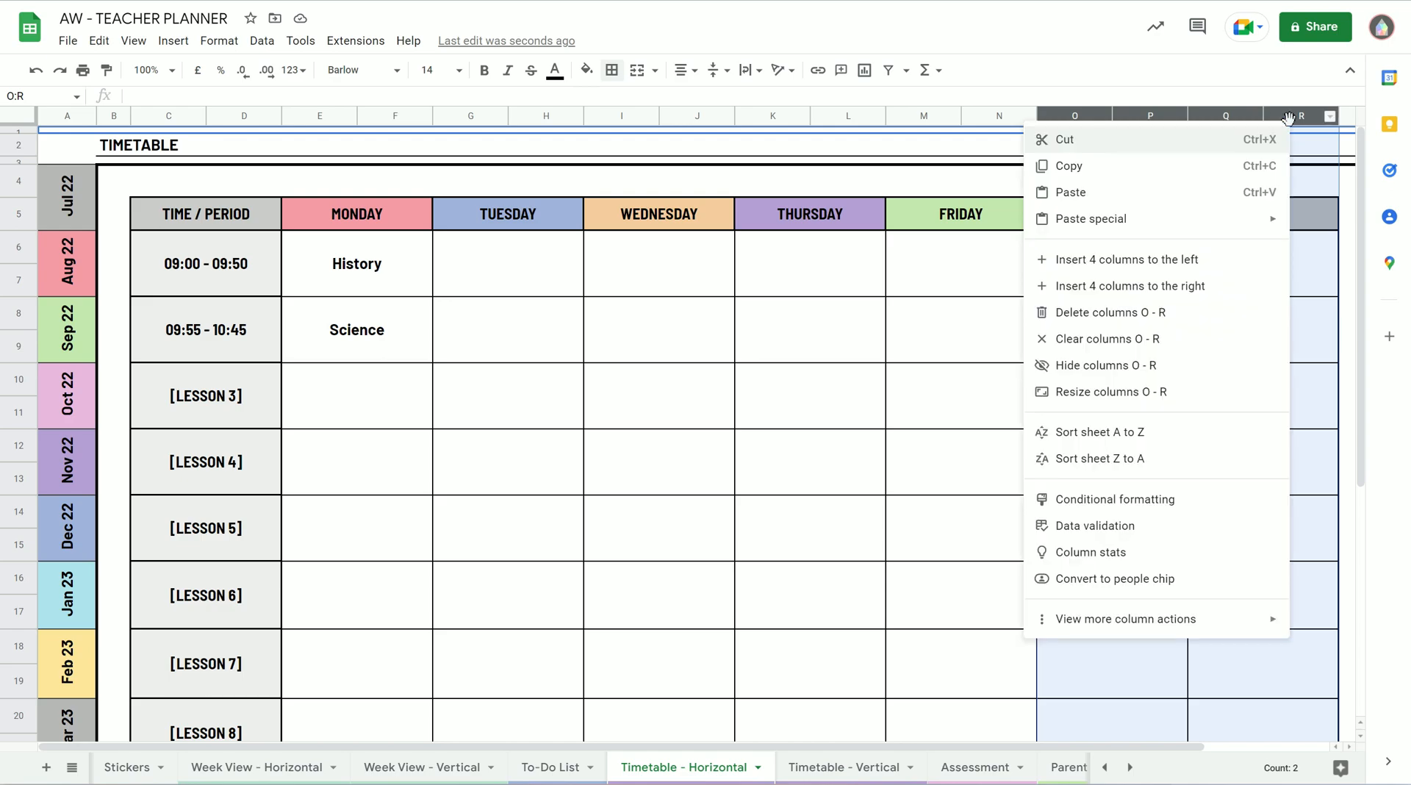
{"action": "mouse_move", "coordinate": [1162, 366]}
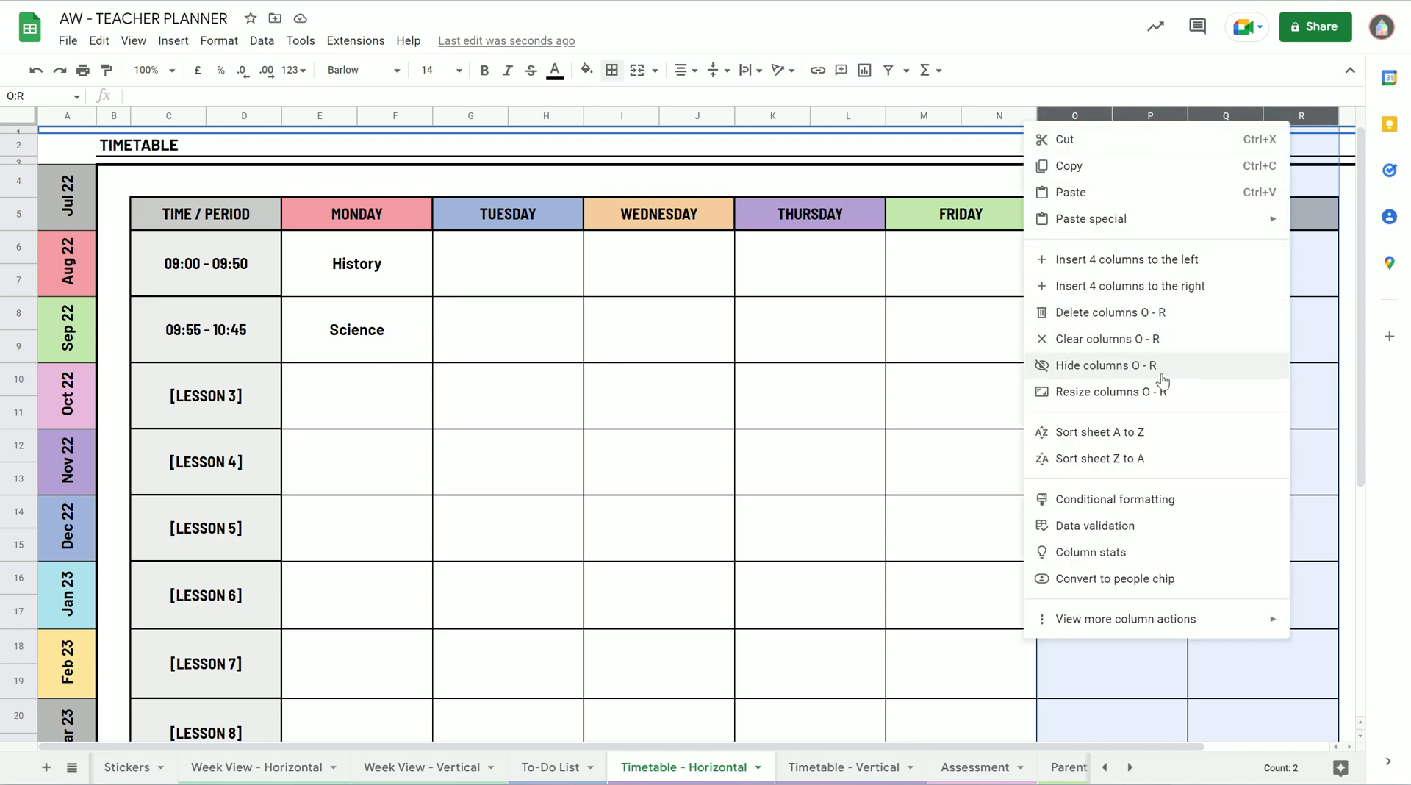
{"action": "left_click", "coordinate": [1106, 364]}
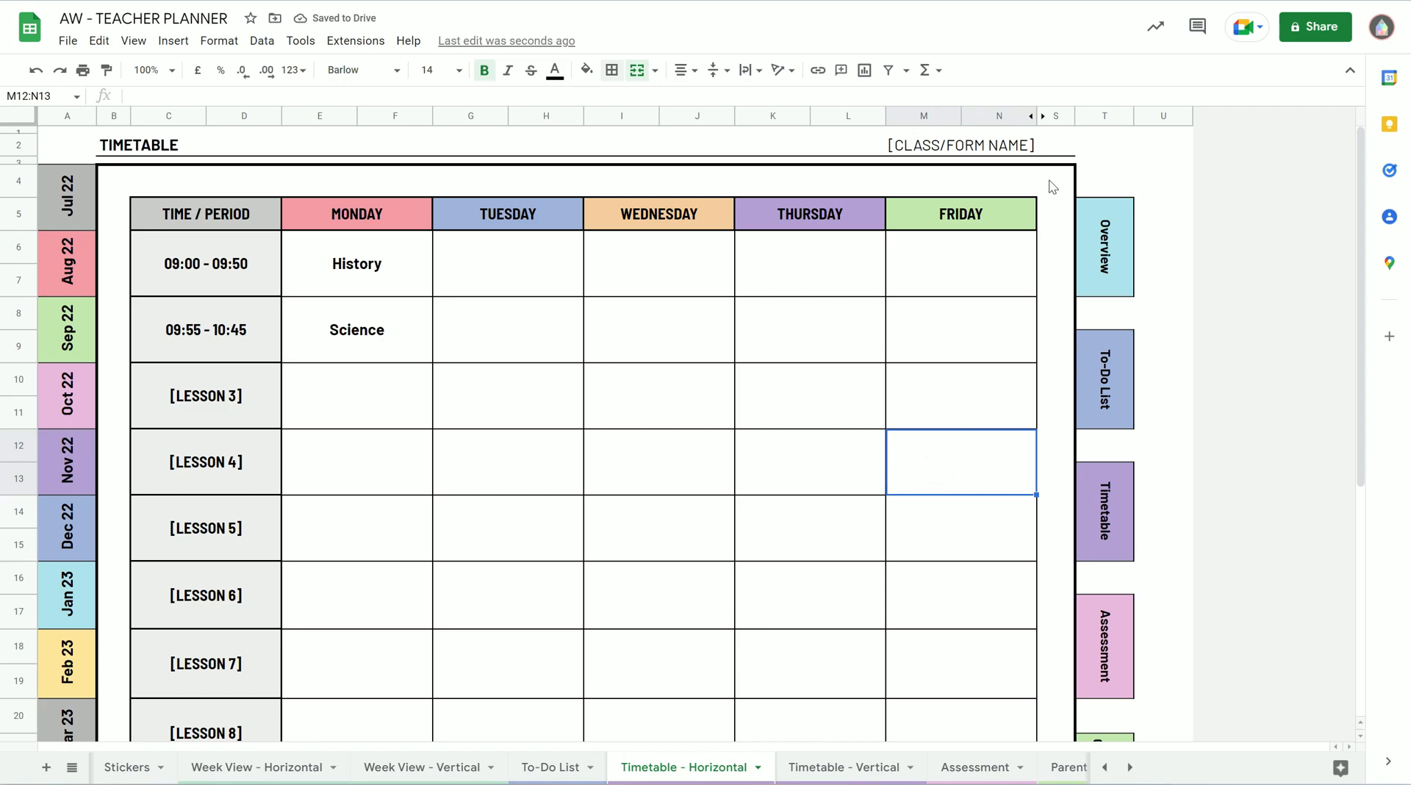
{"action": "scroll", "scroll_direction": "down", "scroll_amount": 3}
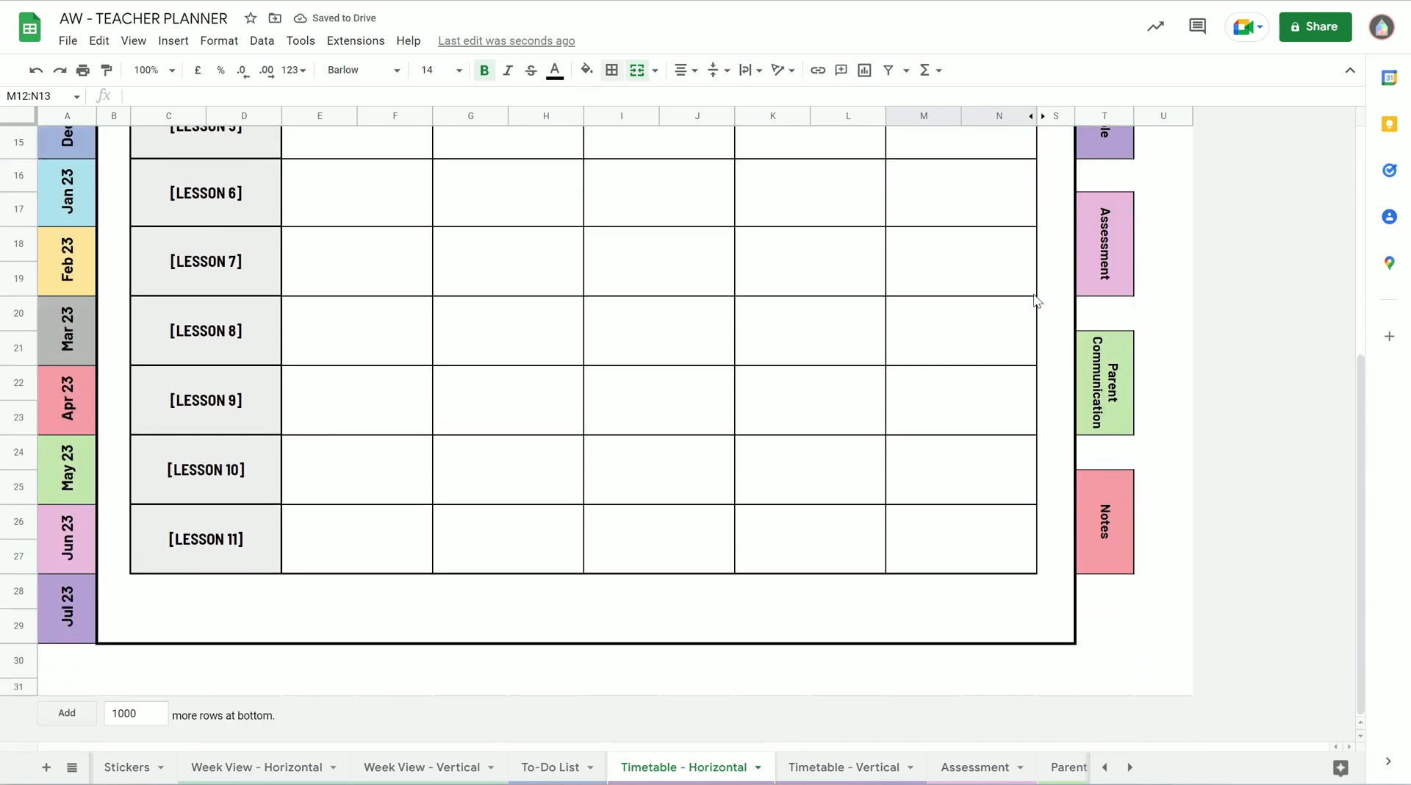
{"action": "scroll", "scroll_direction": "up", "scroll_amount": 3}
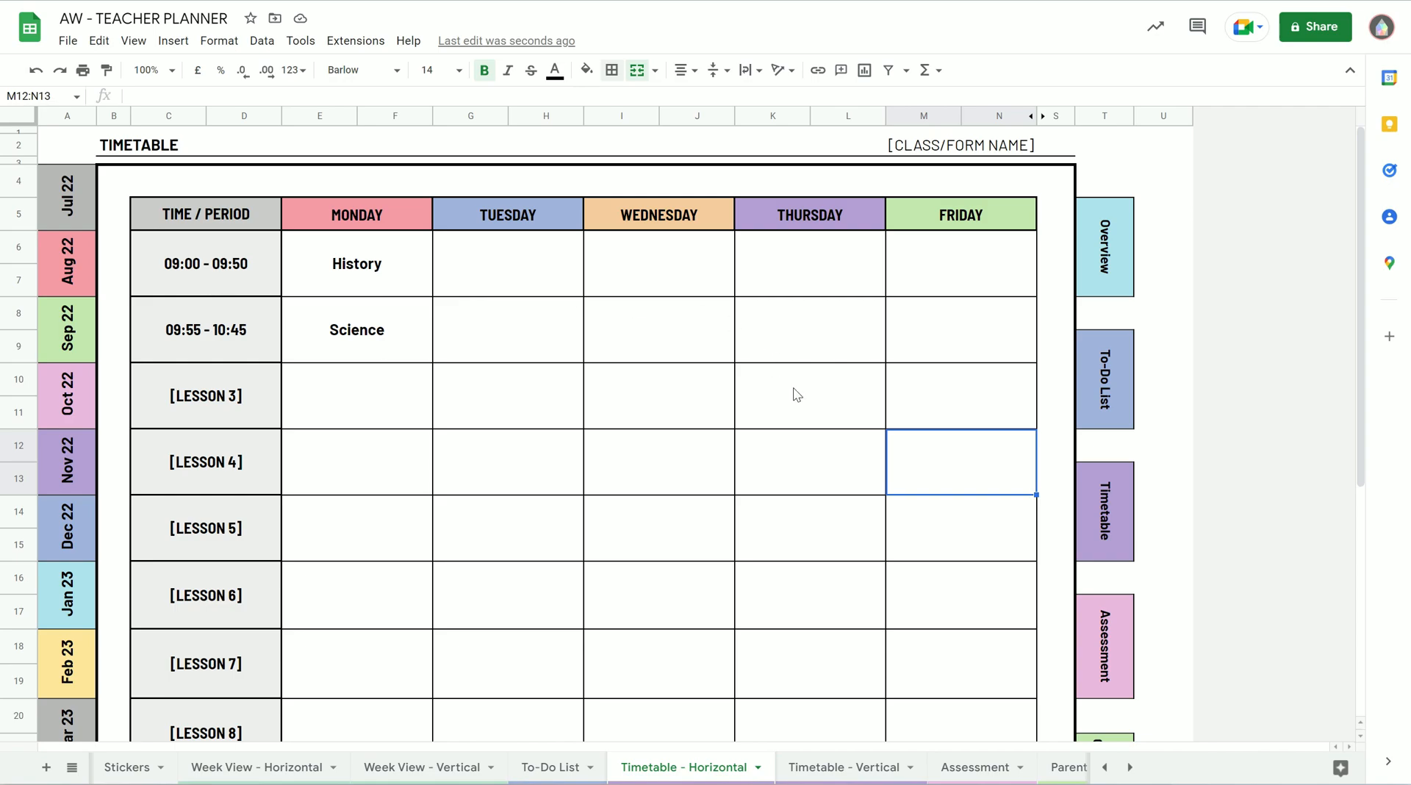
{"action": "scroll", "scroll_direction": "down", "scroll_amount": 3}
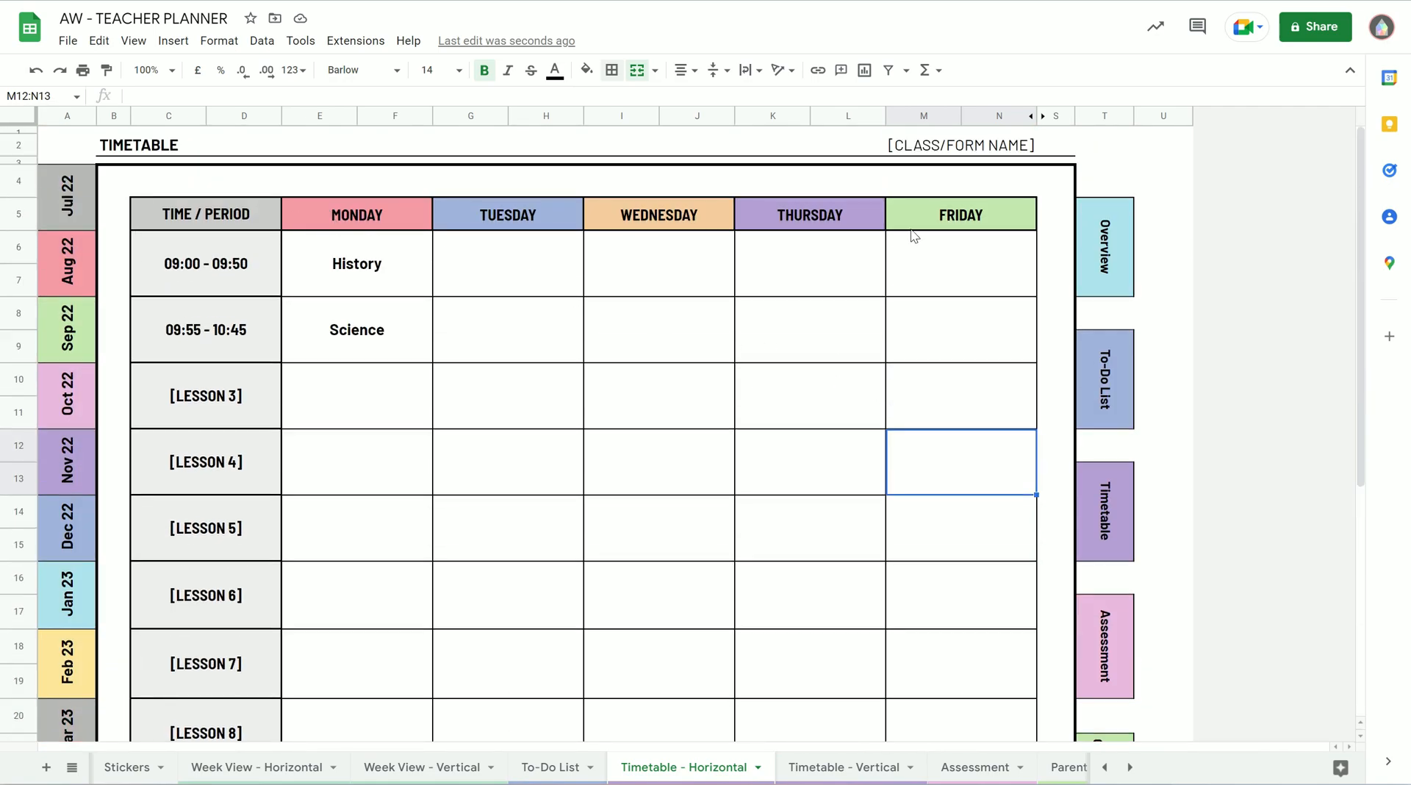
{"action": "mouse_move", "coordinate": [428, 233]}
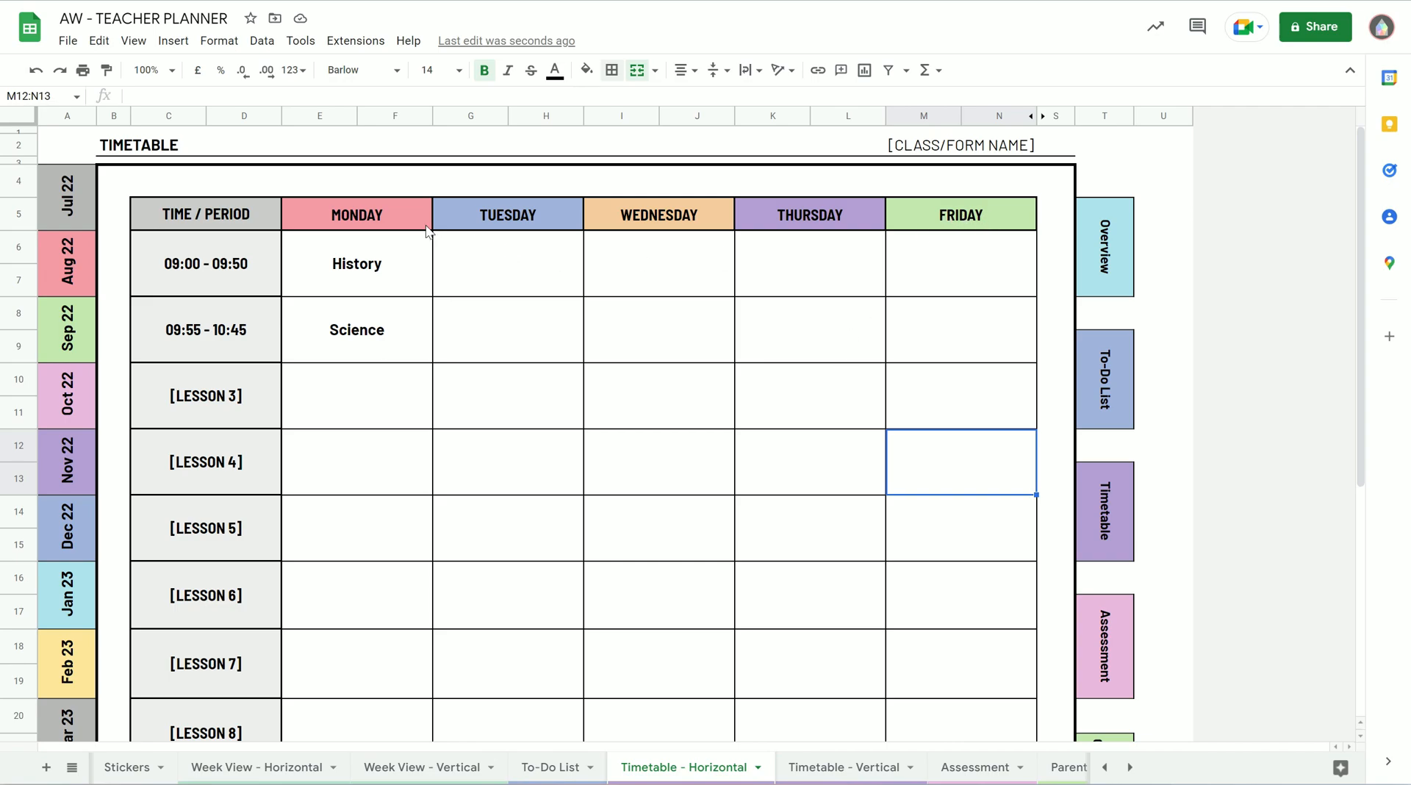
{"action": "scroll", "scroll_direction": "down", "scroll_amount": 3}
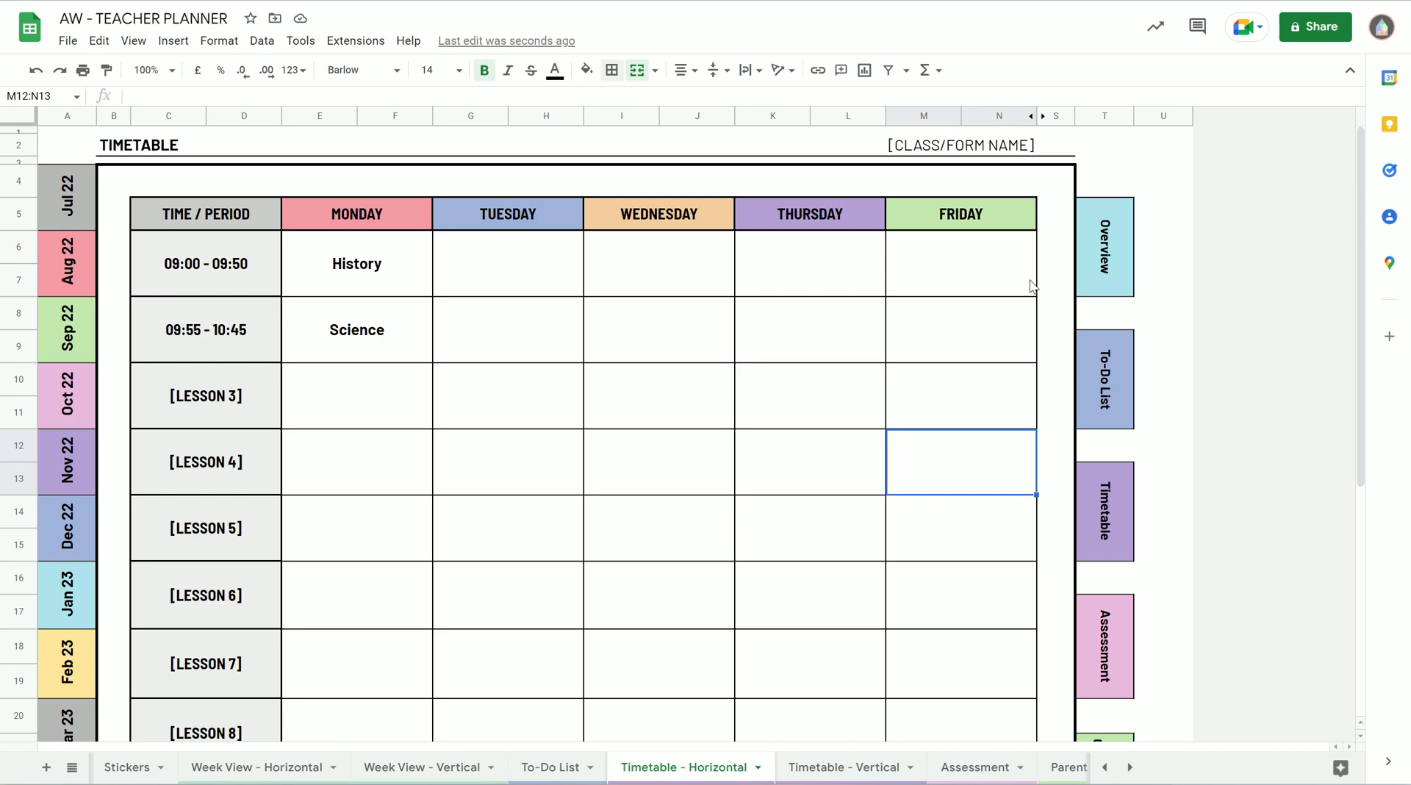
{"action": "scroll", "scroll_direction": "down", "scroll_amount": 3}
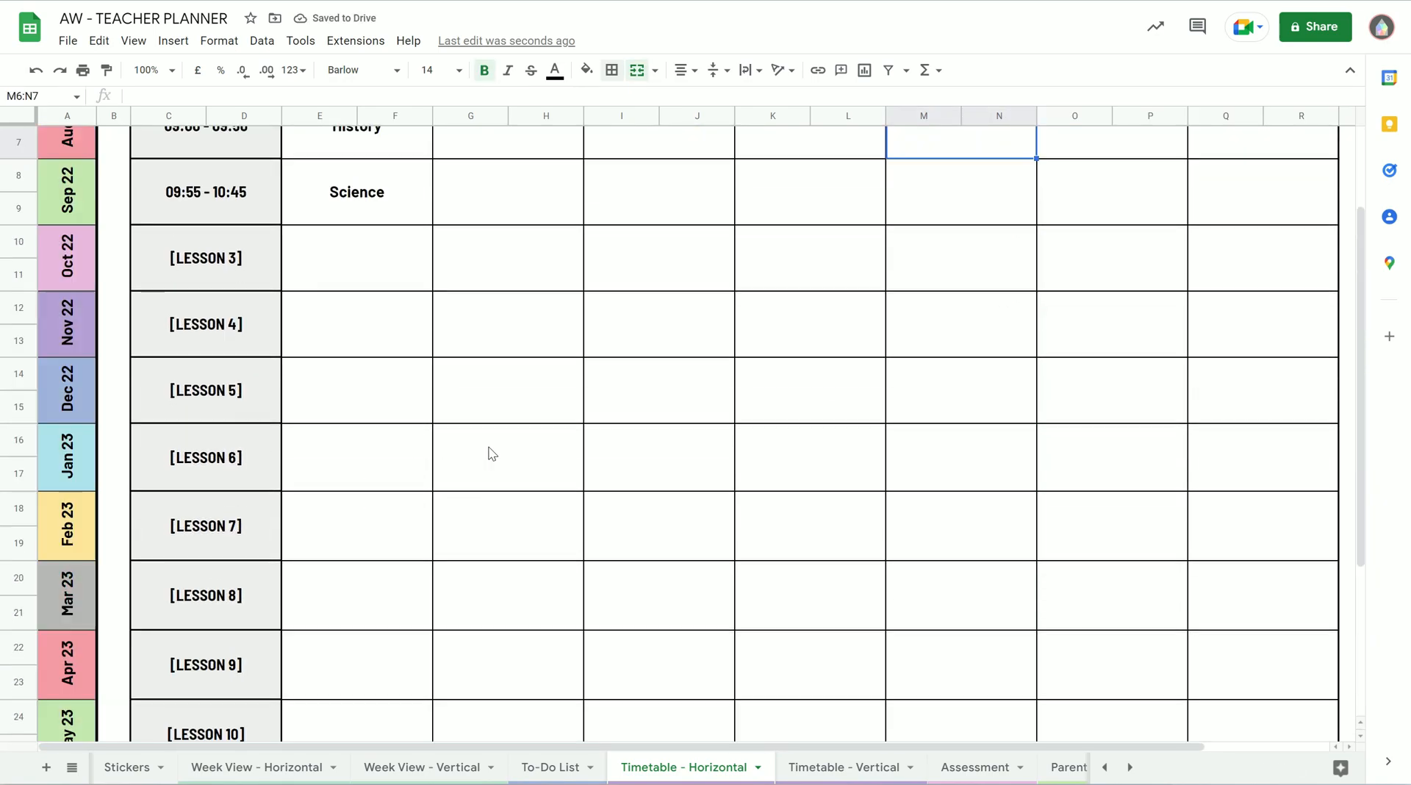
- Scroll through the horizontal timetable to review the lesson rows below lesson 7
{"action": "scroll", "scroll_direction": "down", "scroll_amount": 3}
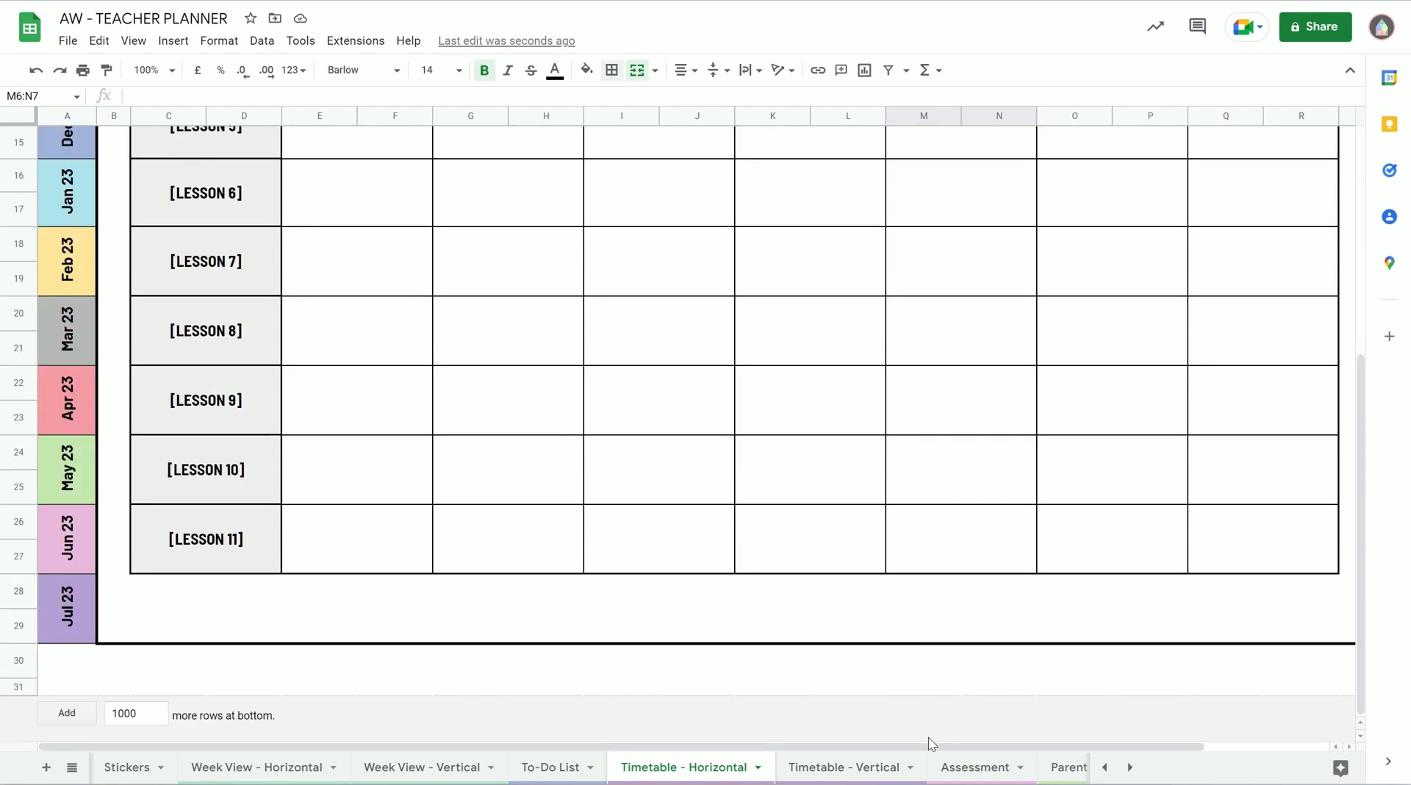
{"action": "mouse_move", "coordinate": [1285, 554]}
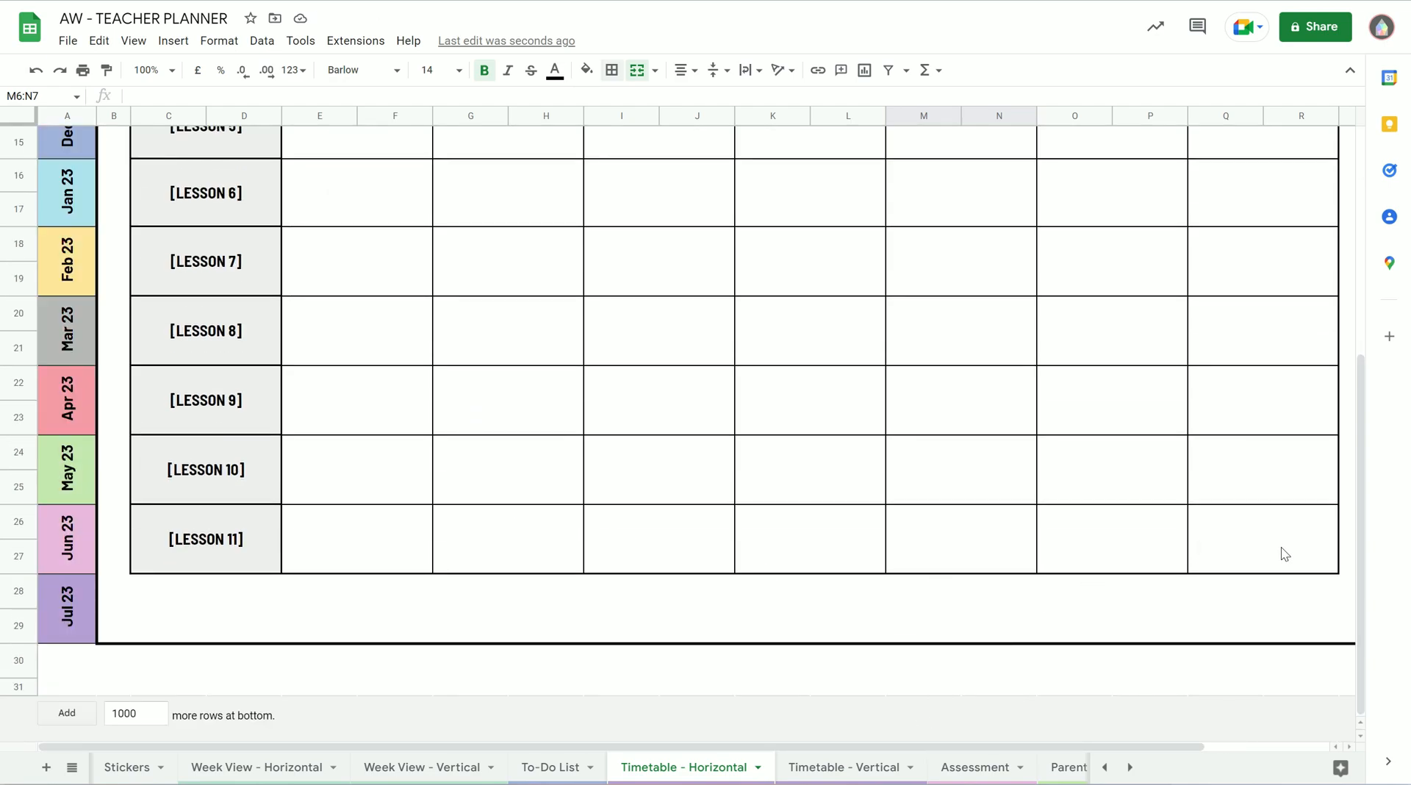
{"action": "mouse_move", "coordinate": [1271, 550]}
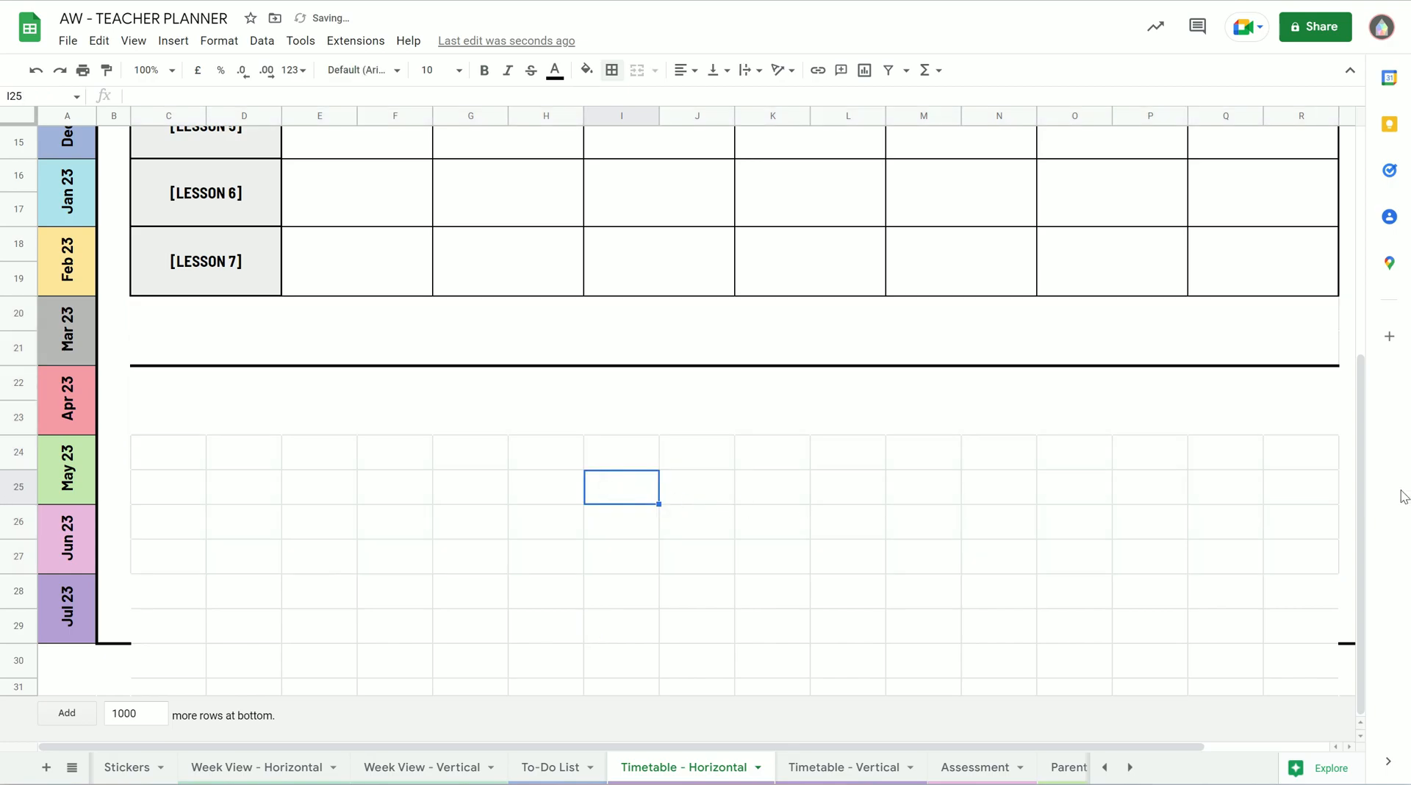
{"action": "scroll", "scroll_direction": "up", "scroll_amount": 3}
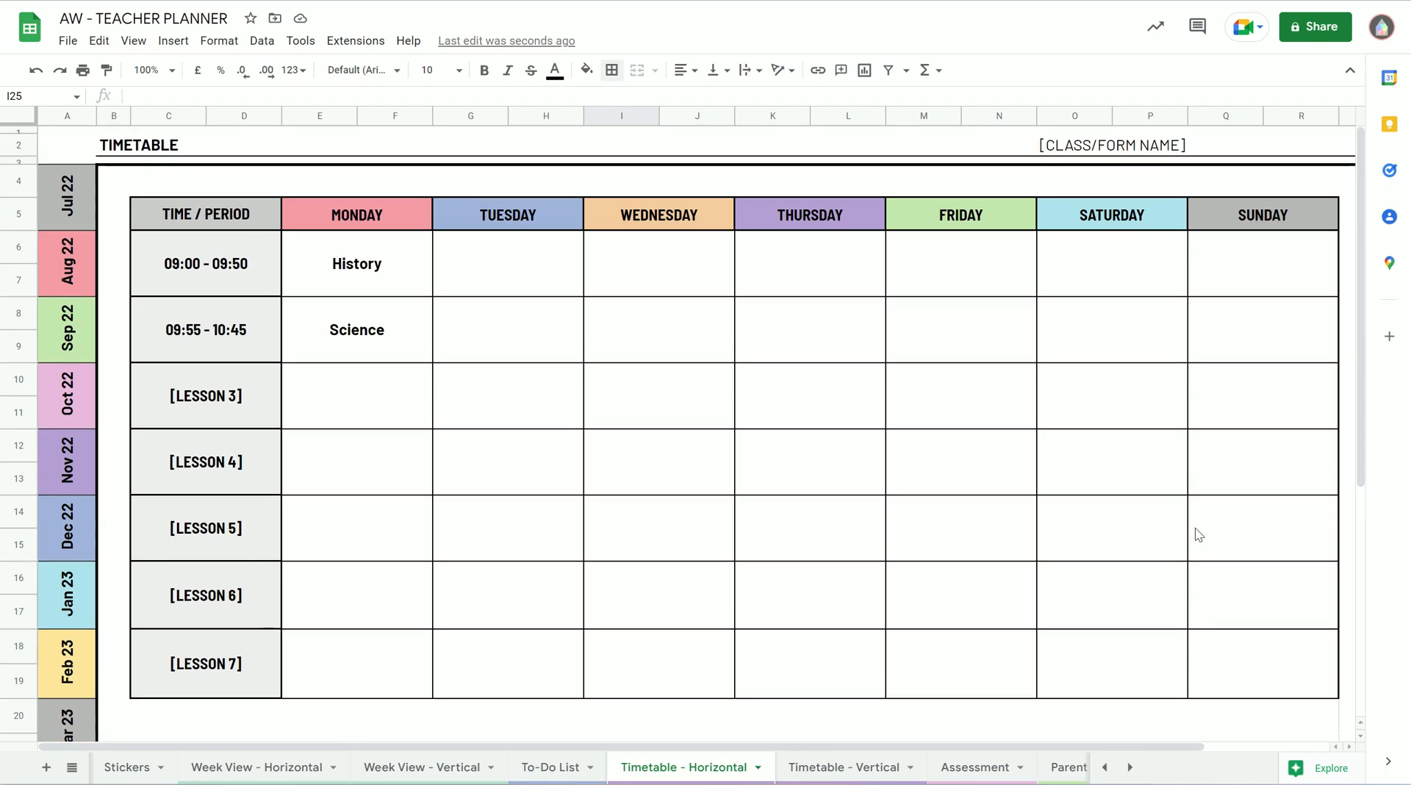
{"action": "scroll", "scroll_direction": "down", "scroll_amount": 3}
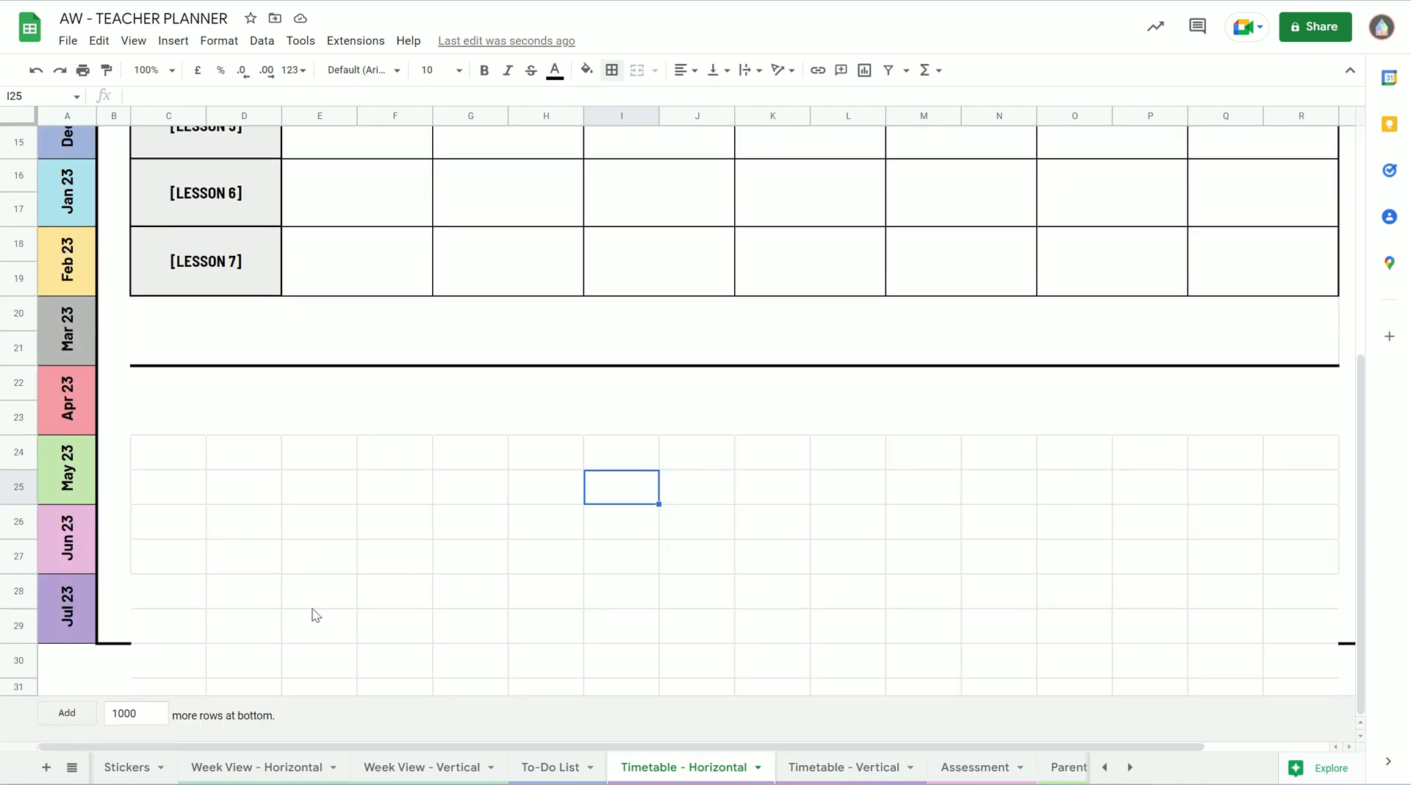
{"action": "mouse_move", "coordinate": [846, 425]}
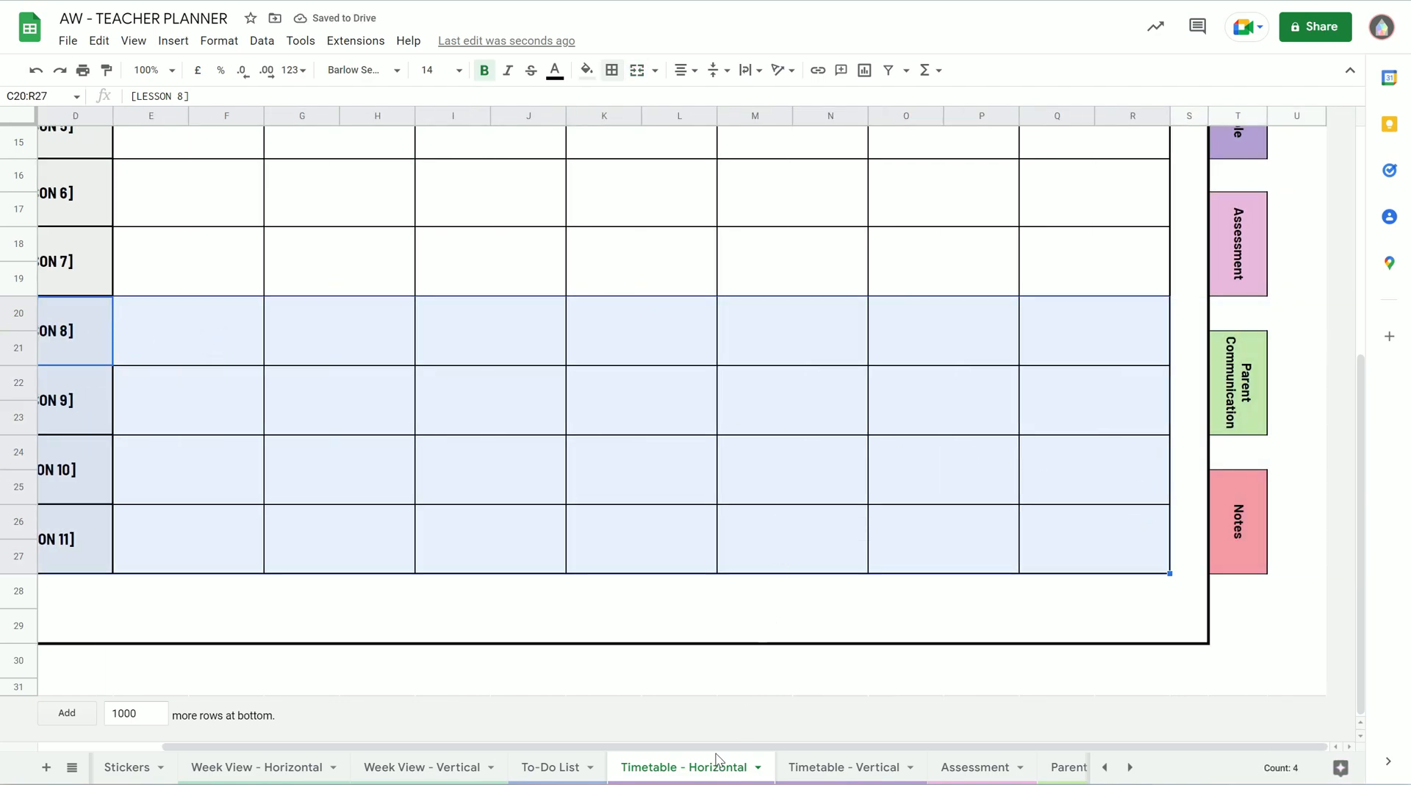
- Delete the lesson 8–11 rows shifting cells up, then go to Timetable - Vertical
{"action": "right_click", "coordinate": [205, 330]}
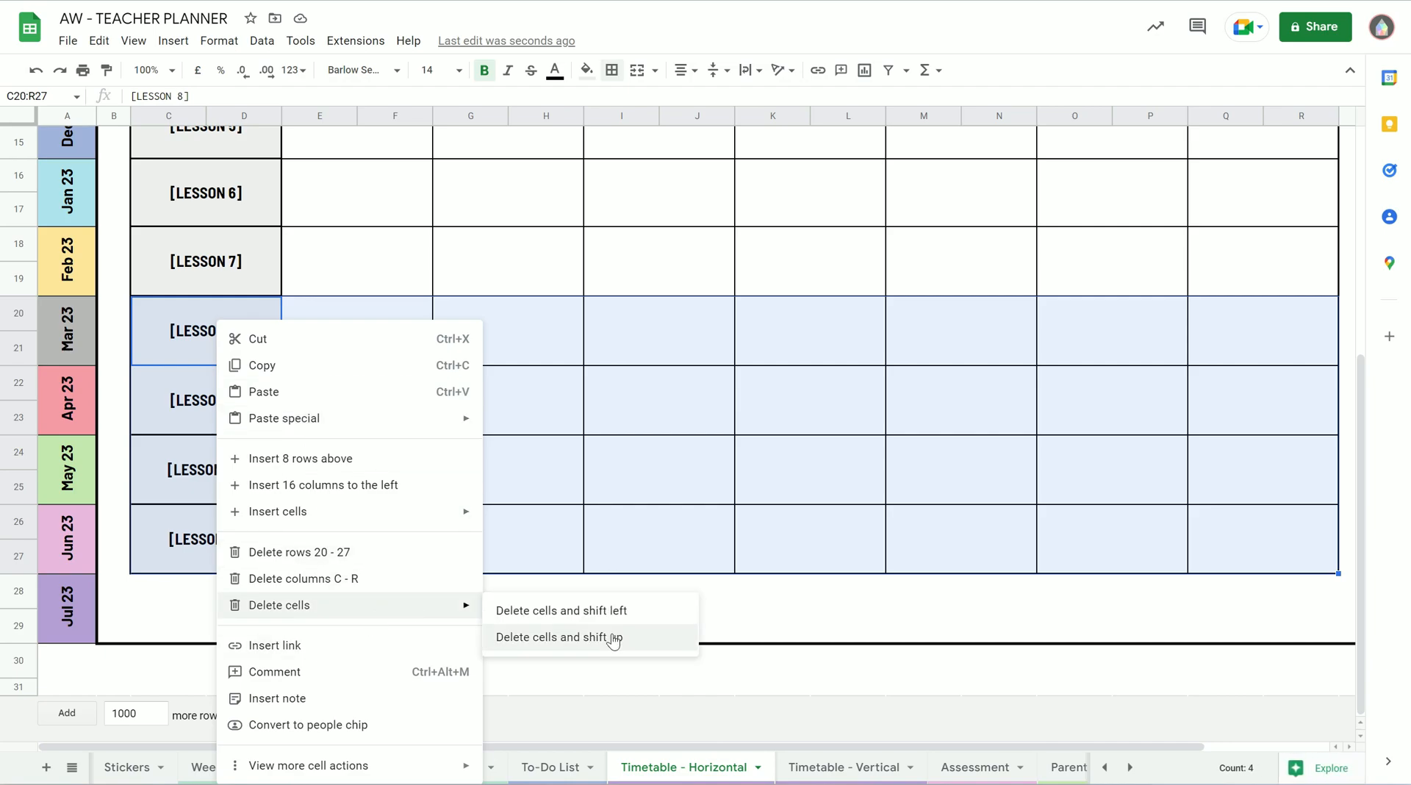
{"action": "left_click", "coordinate": [559, 636]}
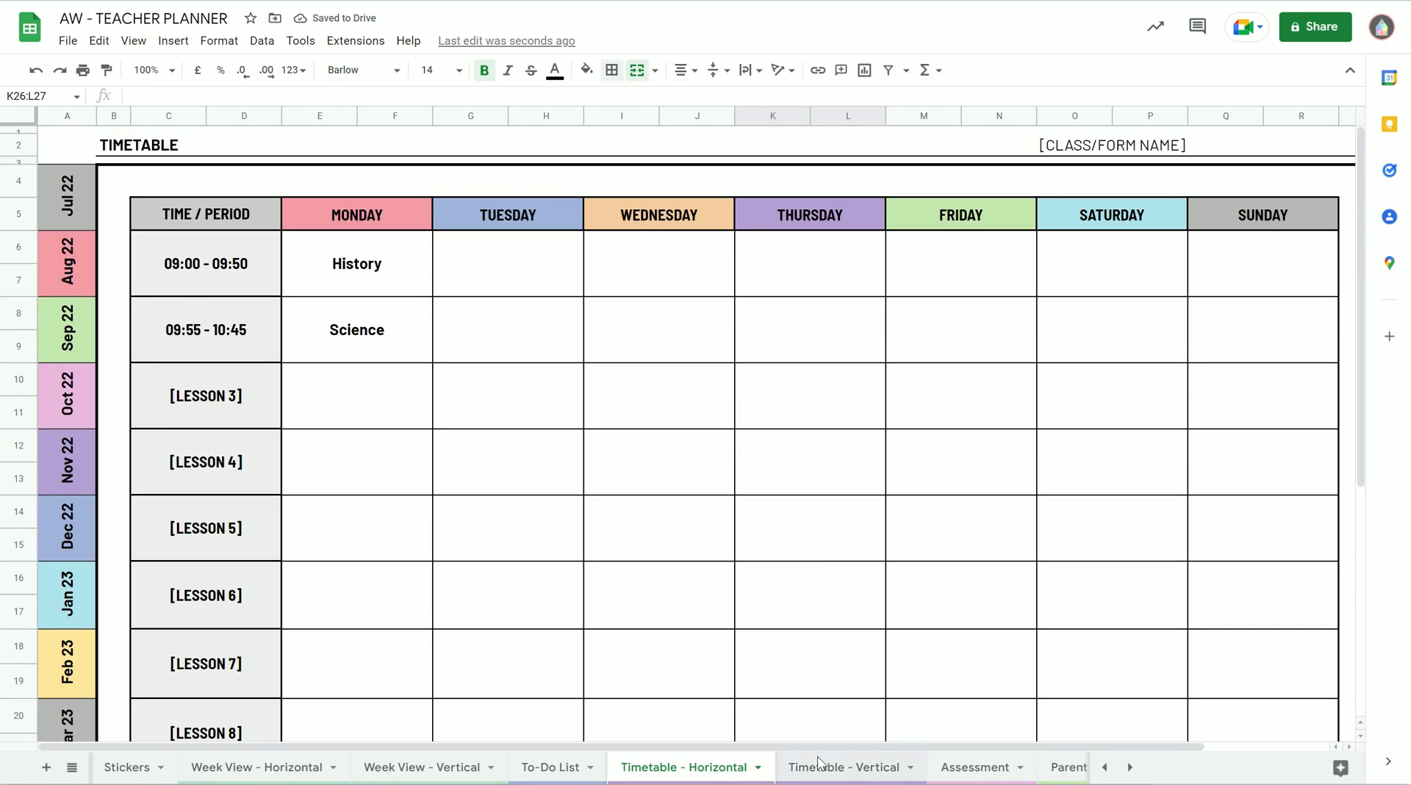
{"action": "left_click", "coordinate": [843, 767]}
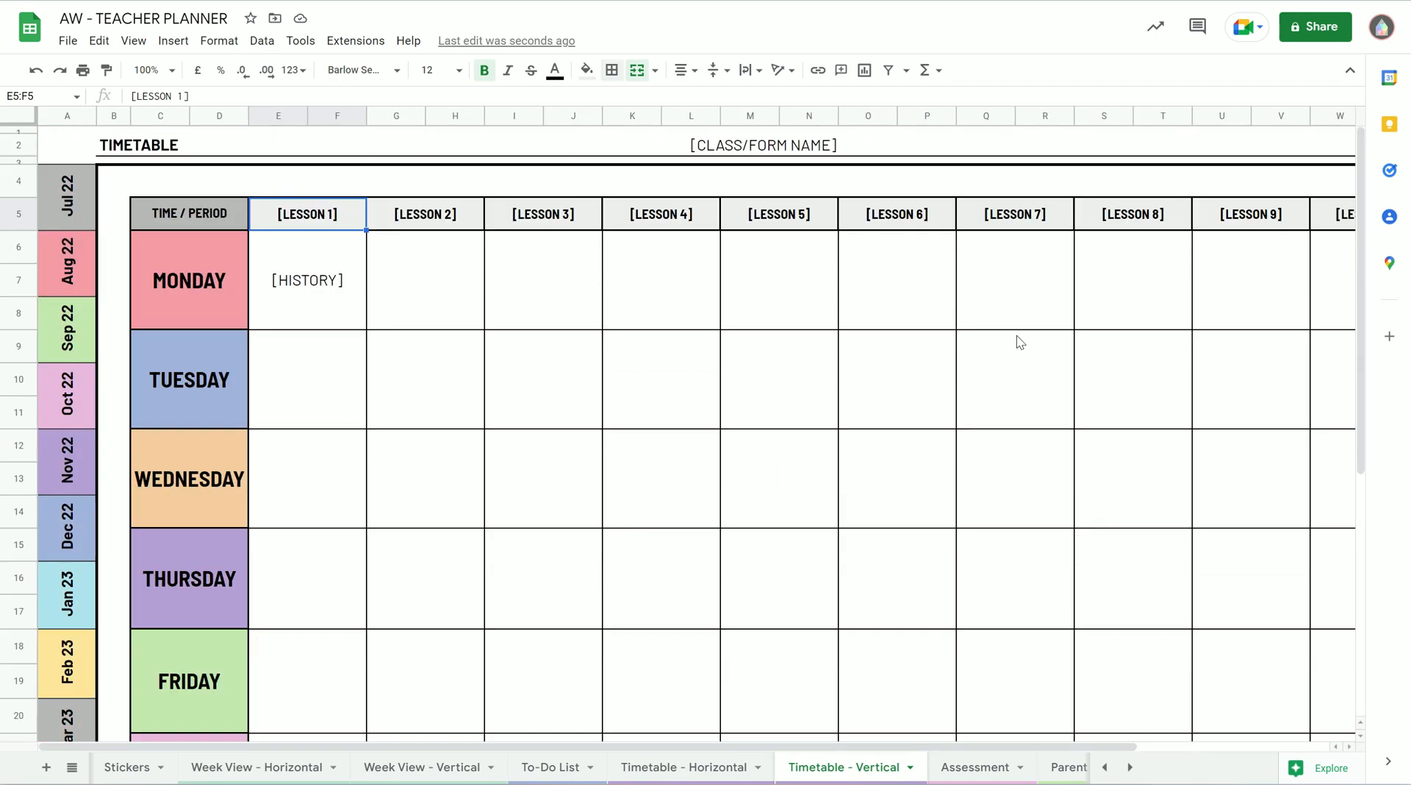
{"action": "scroll", "scroll_direction": "right", "scroll_amount": 3}
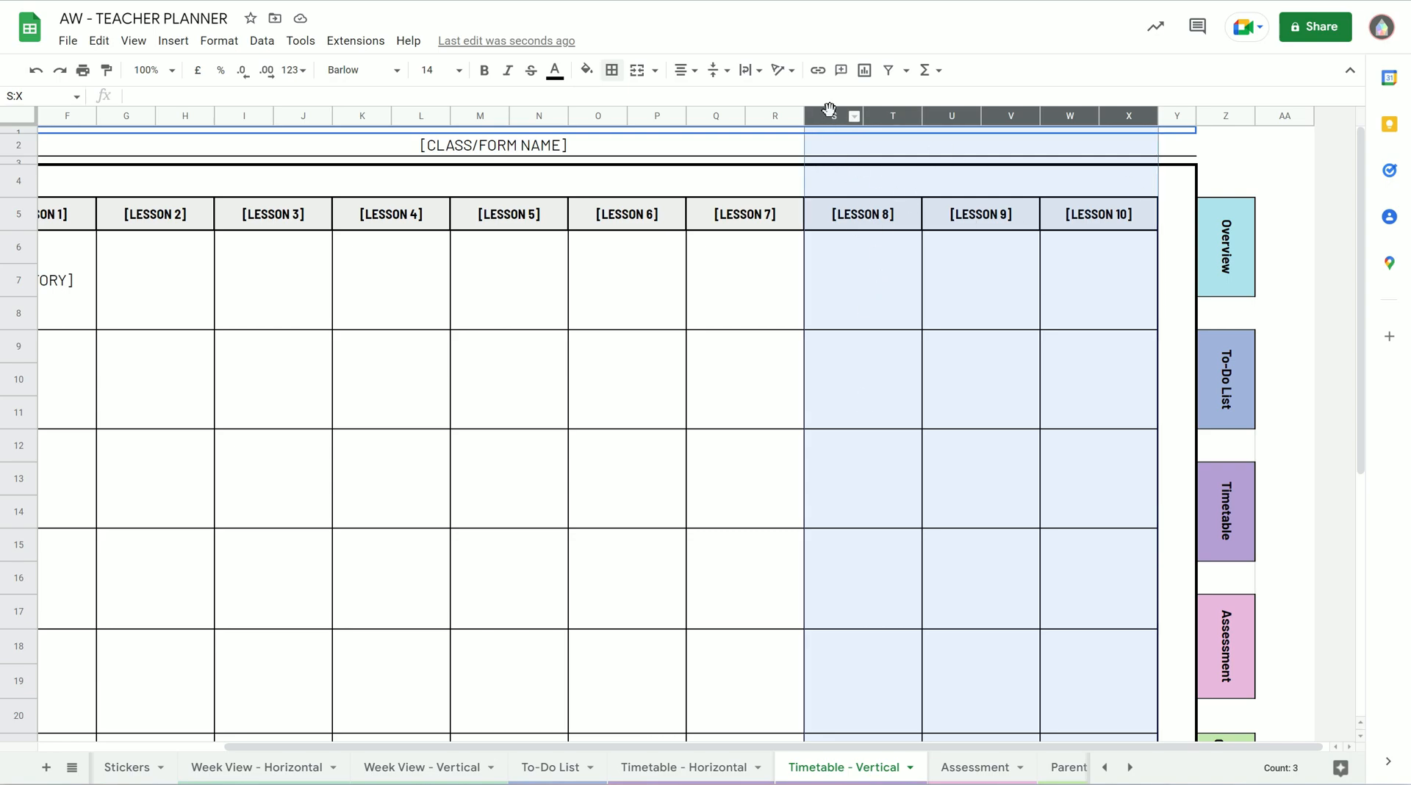
{"action": "left_click", "coordinate": [1176, 247]}
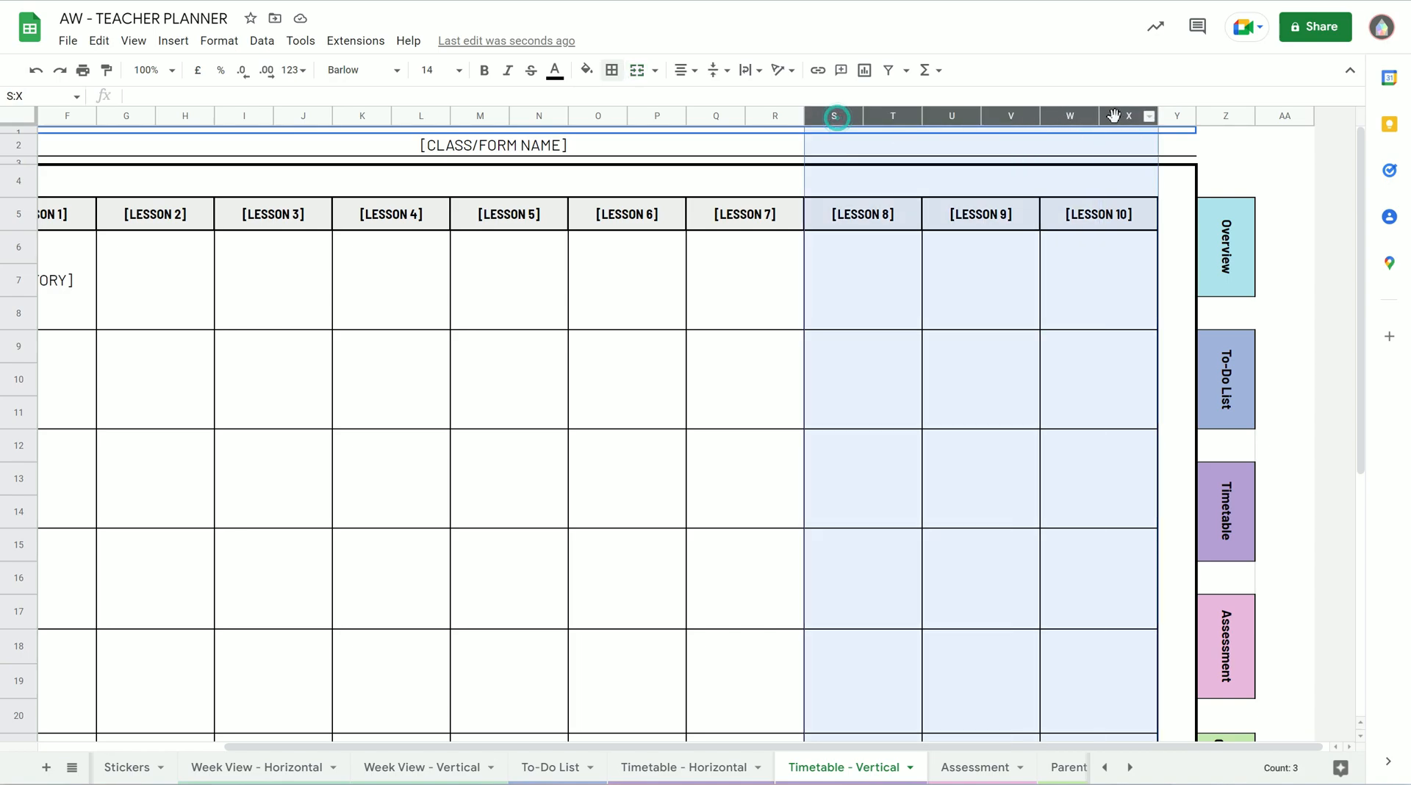
{"action": "left_click", "coordinate": [862, 213]}
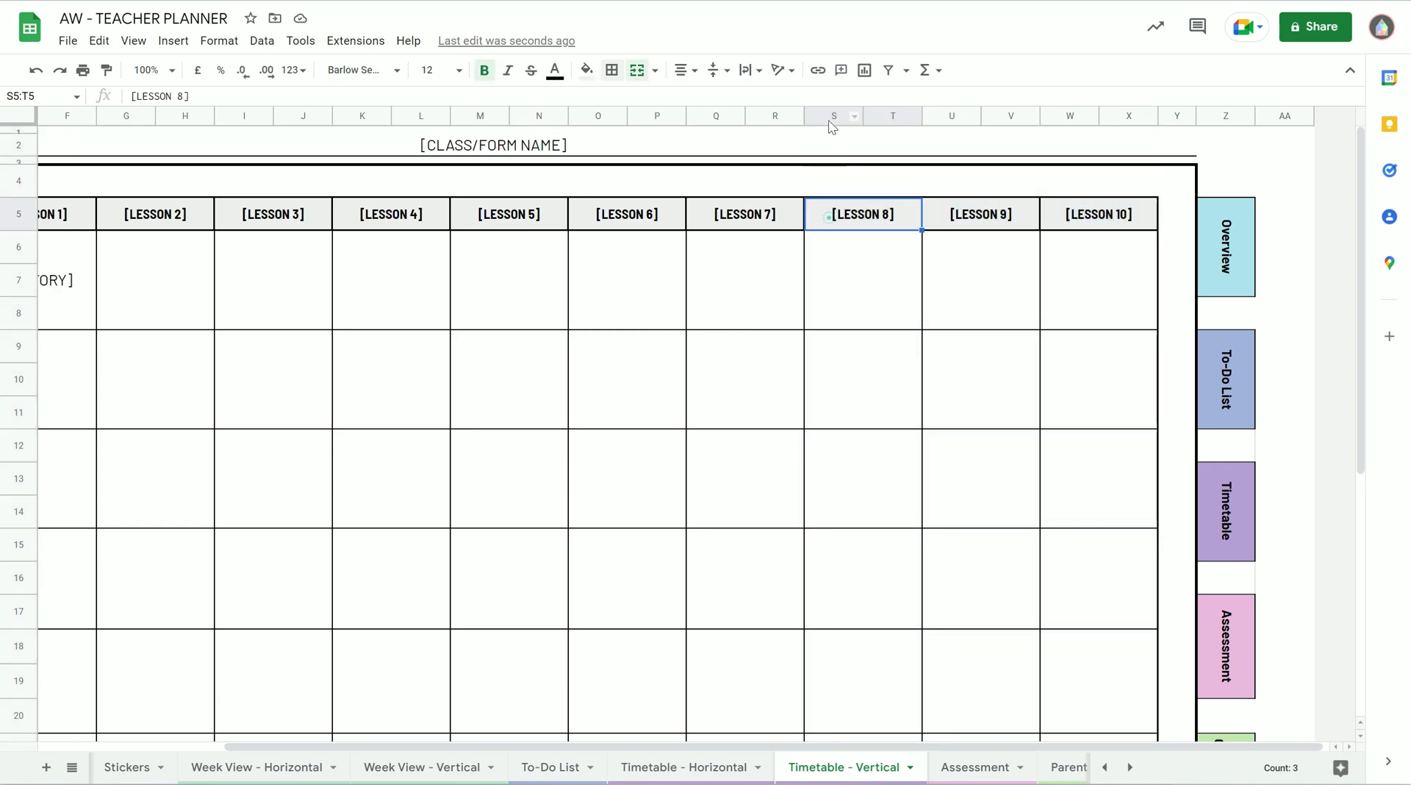
{"action": "left_click", "coordinate": [833, 115]}
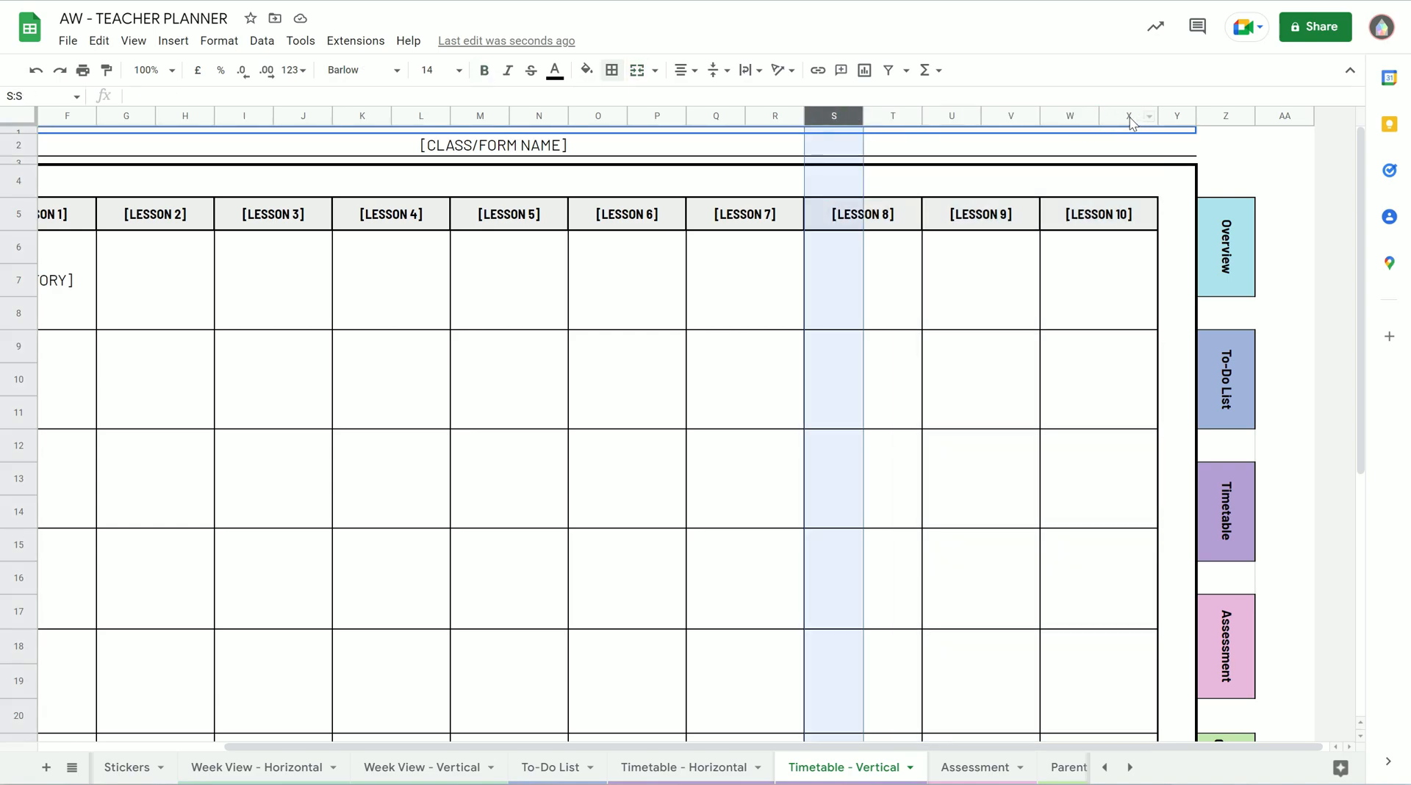
{"action": "left_click_drag", "start_coordinate": [833, 116], "coordinate": [1129, 115]}
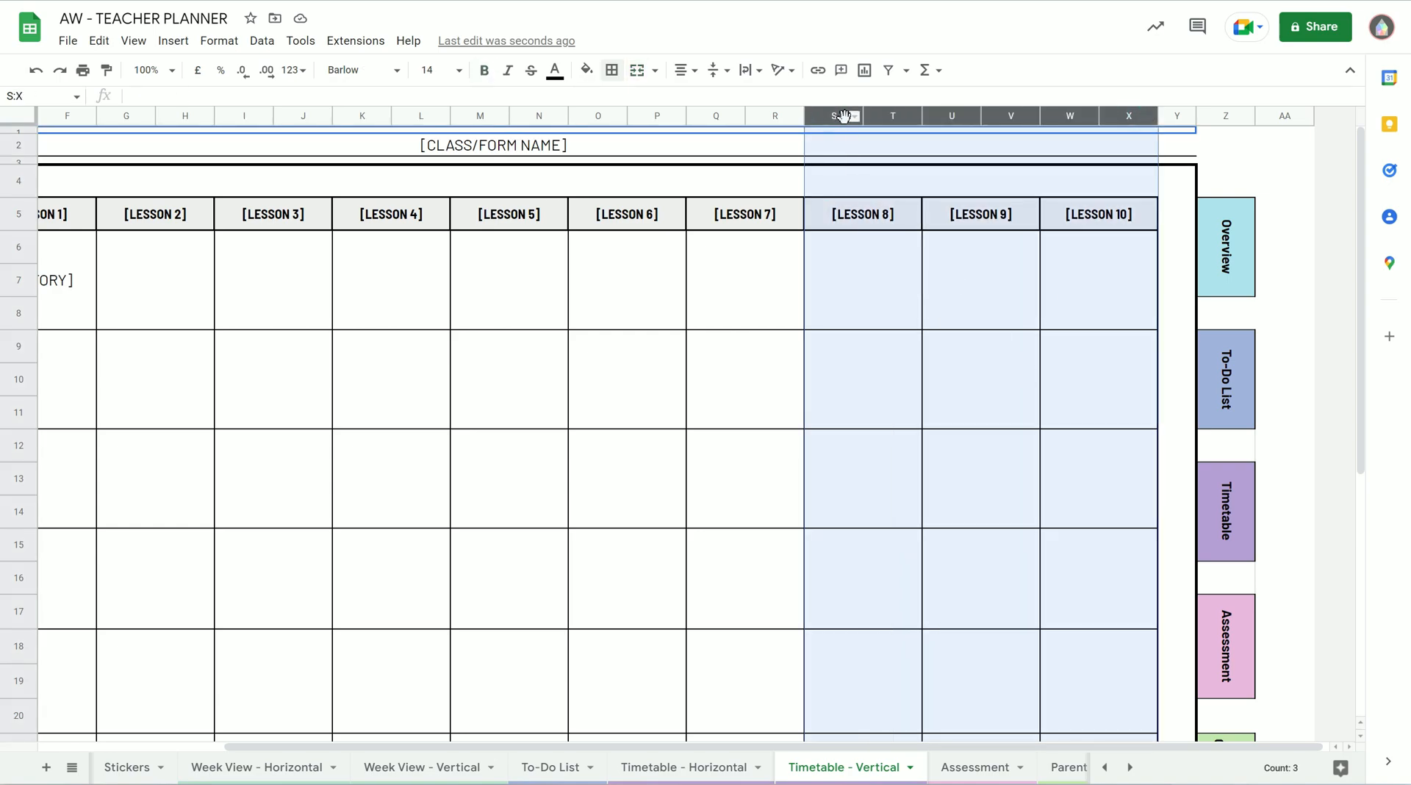
{"action": "right_click", "coordinate": [841, 116]}
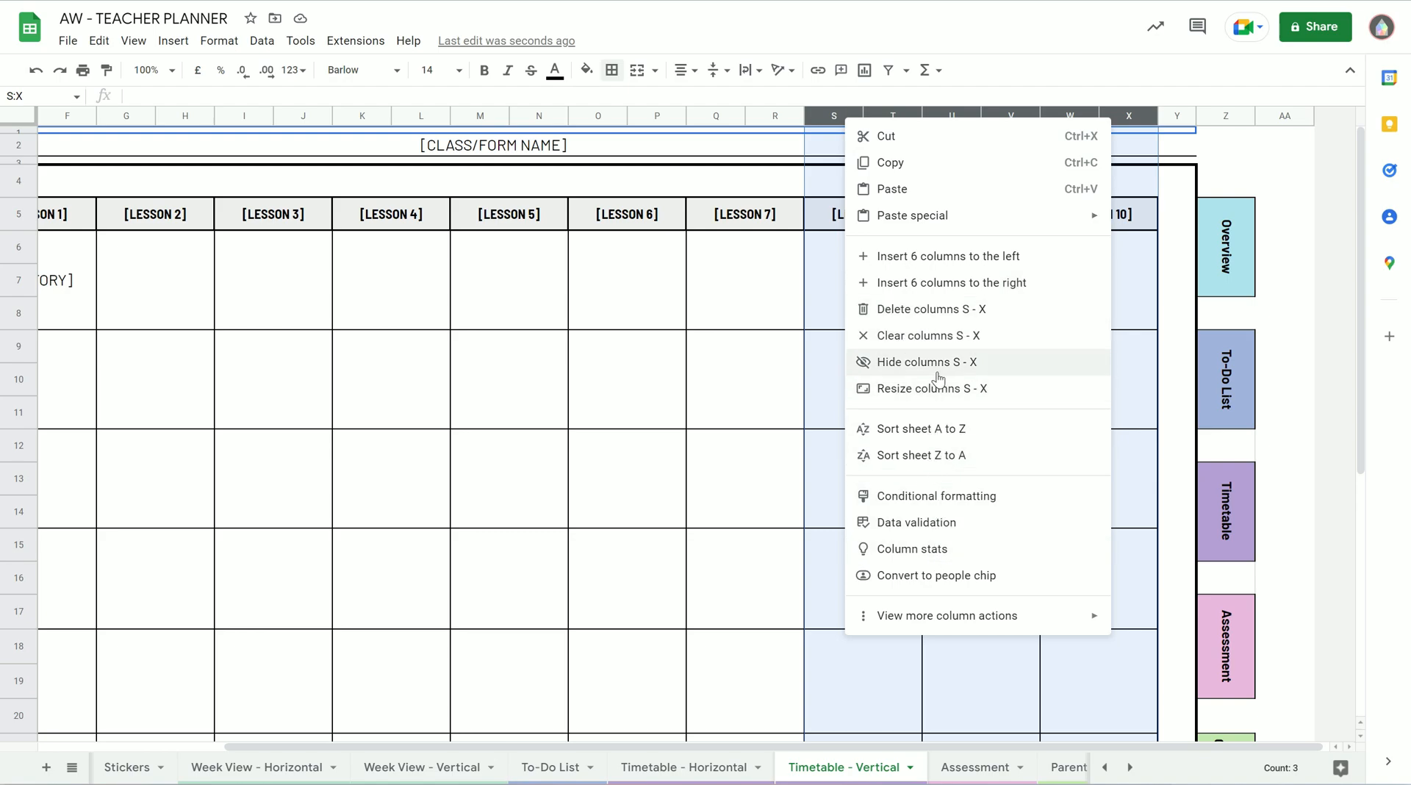
{"action": "left_click", "coordinate": [926, 362]}
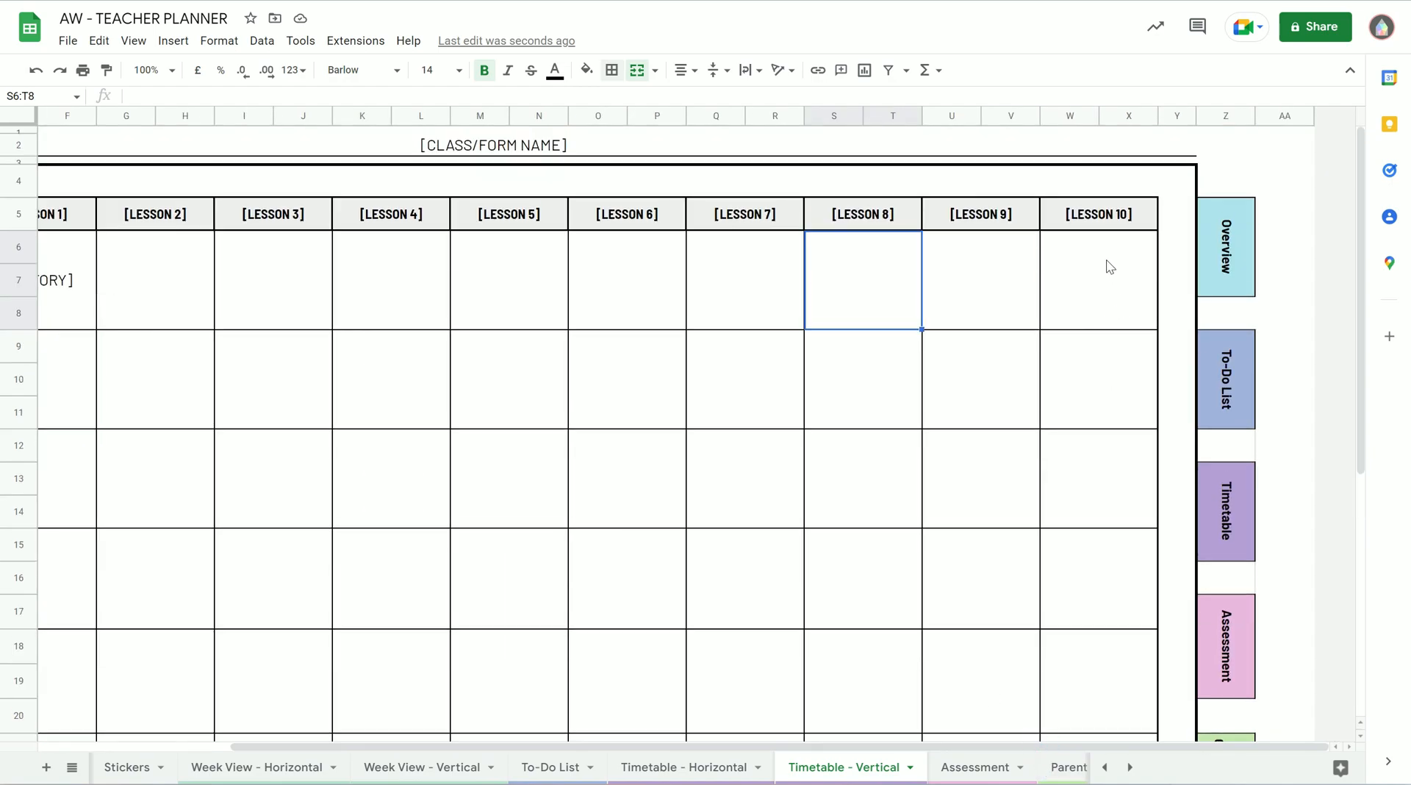
- Copy columns U:X and insert four new columns to the left of column U
{"action": "left_click", "coordinate": [950, 116]}
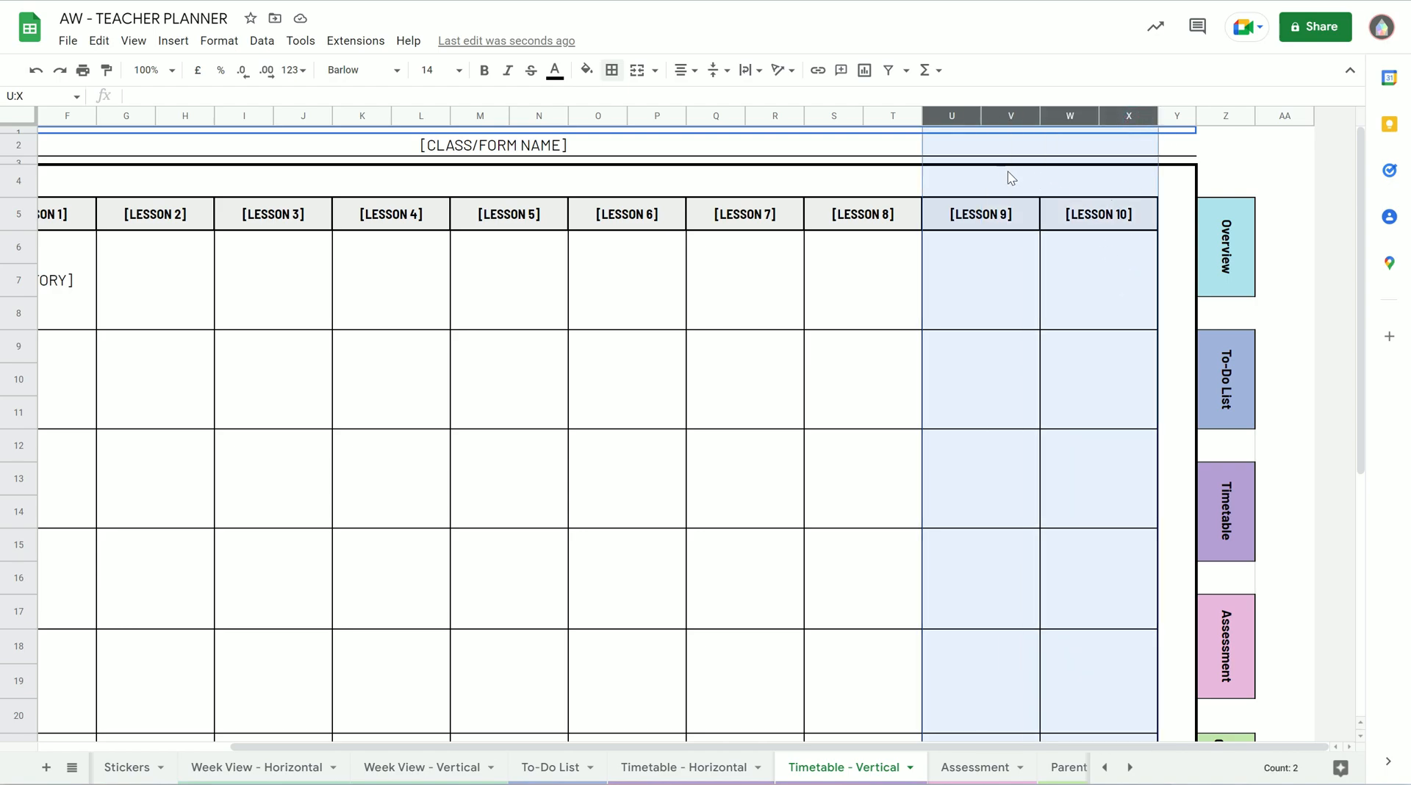
{"action": "mouse_move", "coordinate": [1040, 233]}
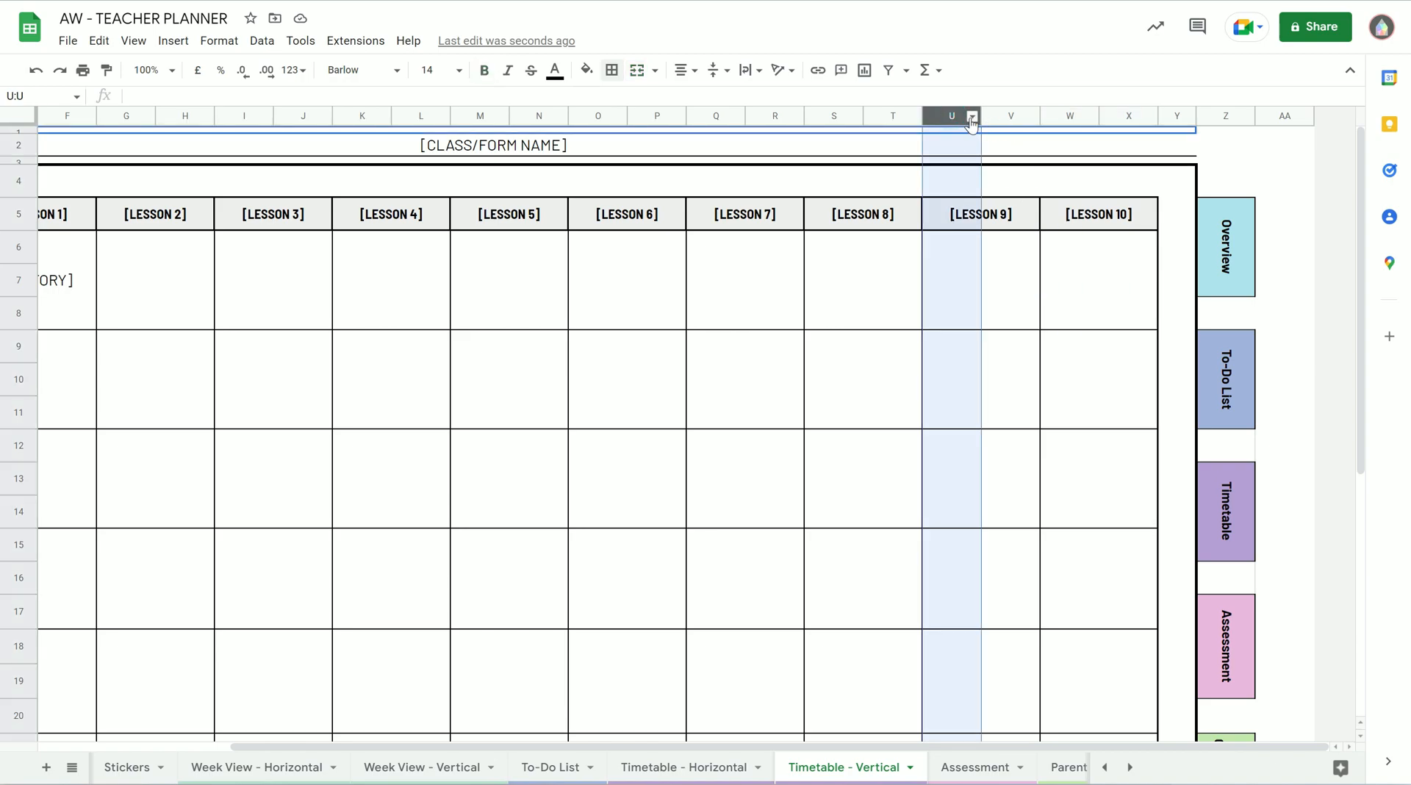
{"action": "mouse_move", "coordinate": [1134, 116]}
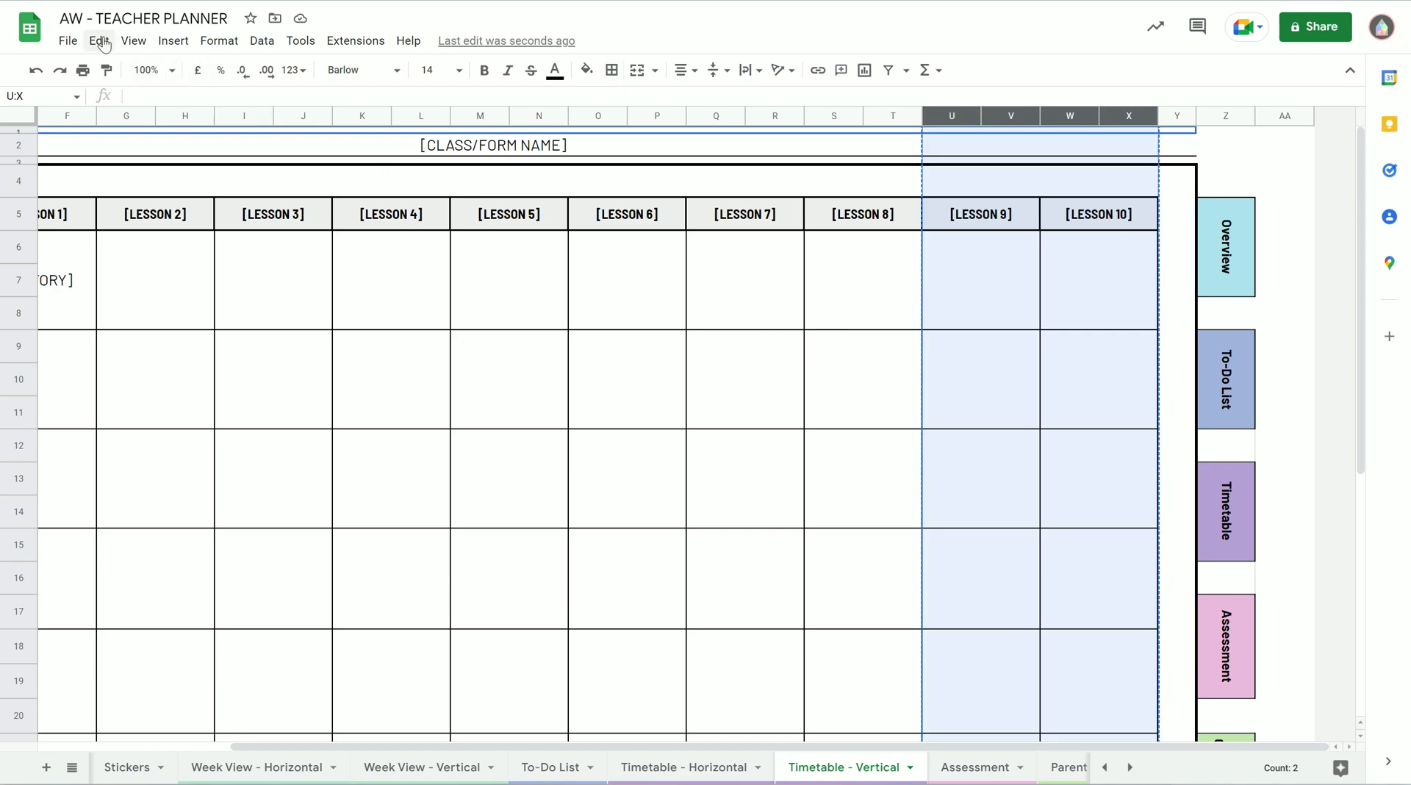
{"action": "left_click", "coordinate": [99, 41]}
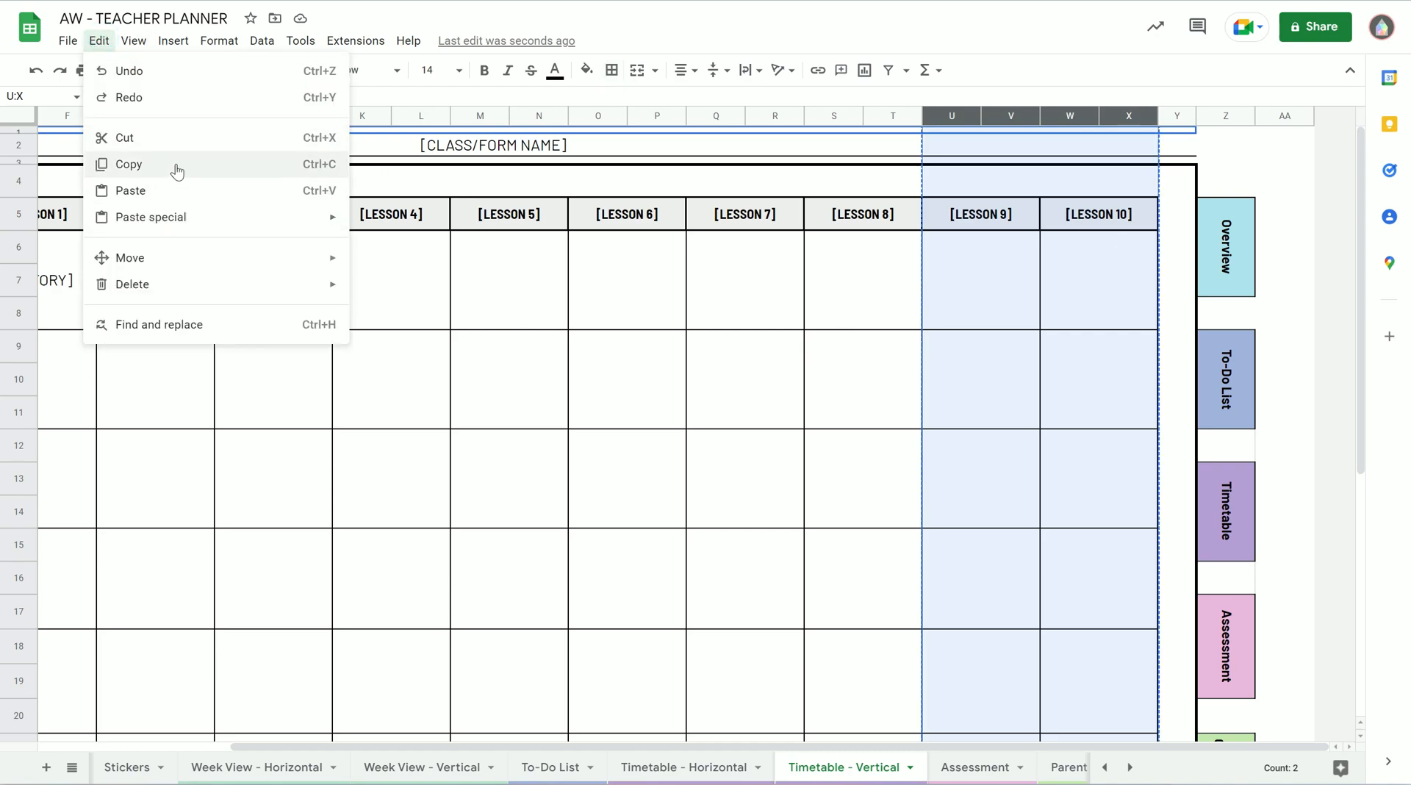
{"action": "right_click", "coordinate": [951, 116]}
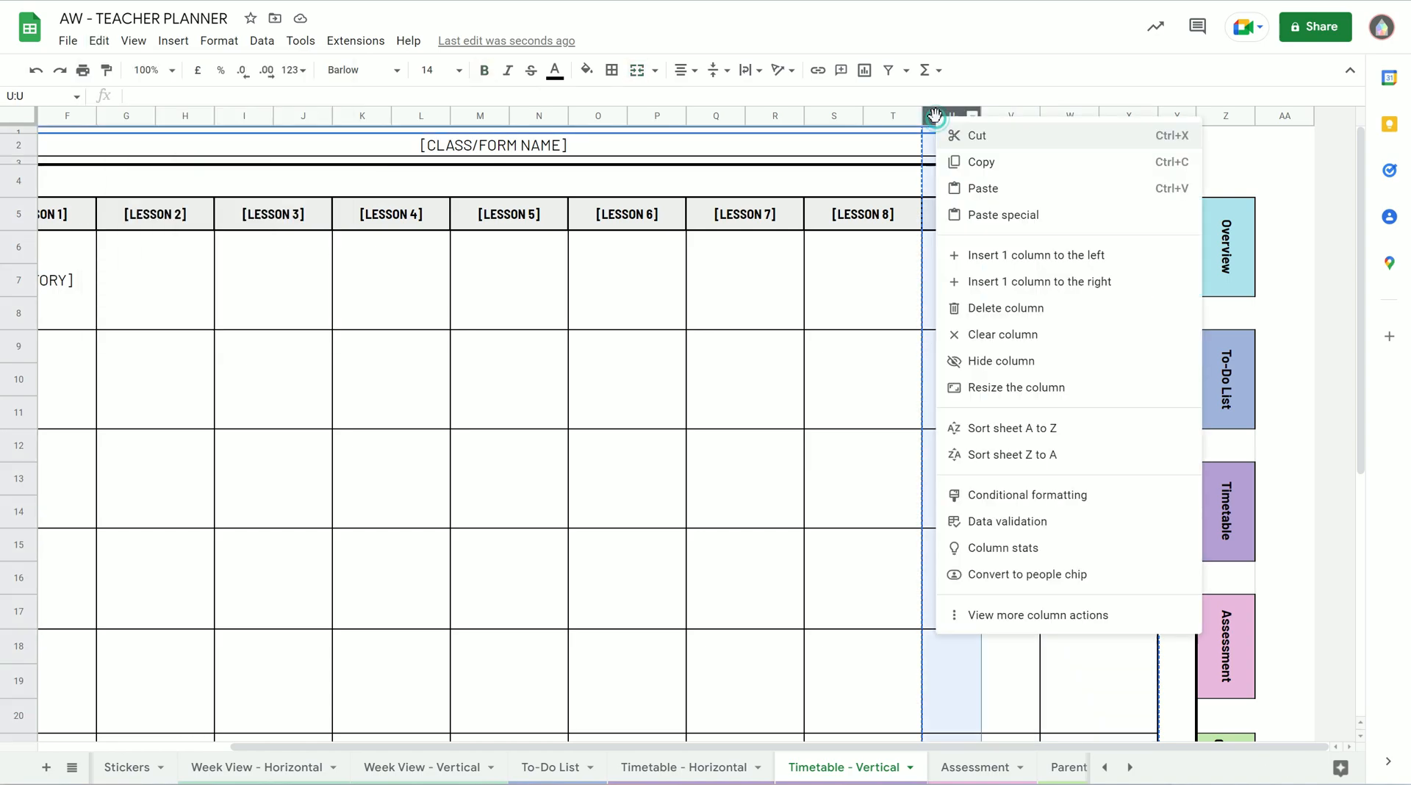
{"action": "left_click", "coordinate": [861, 373]}
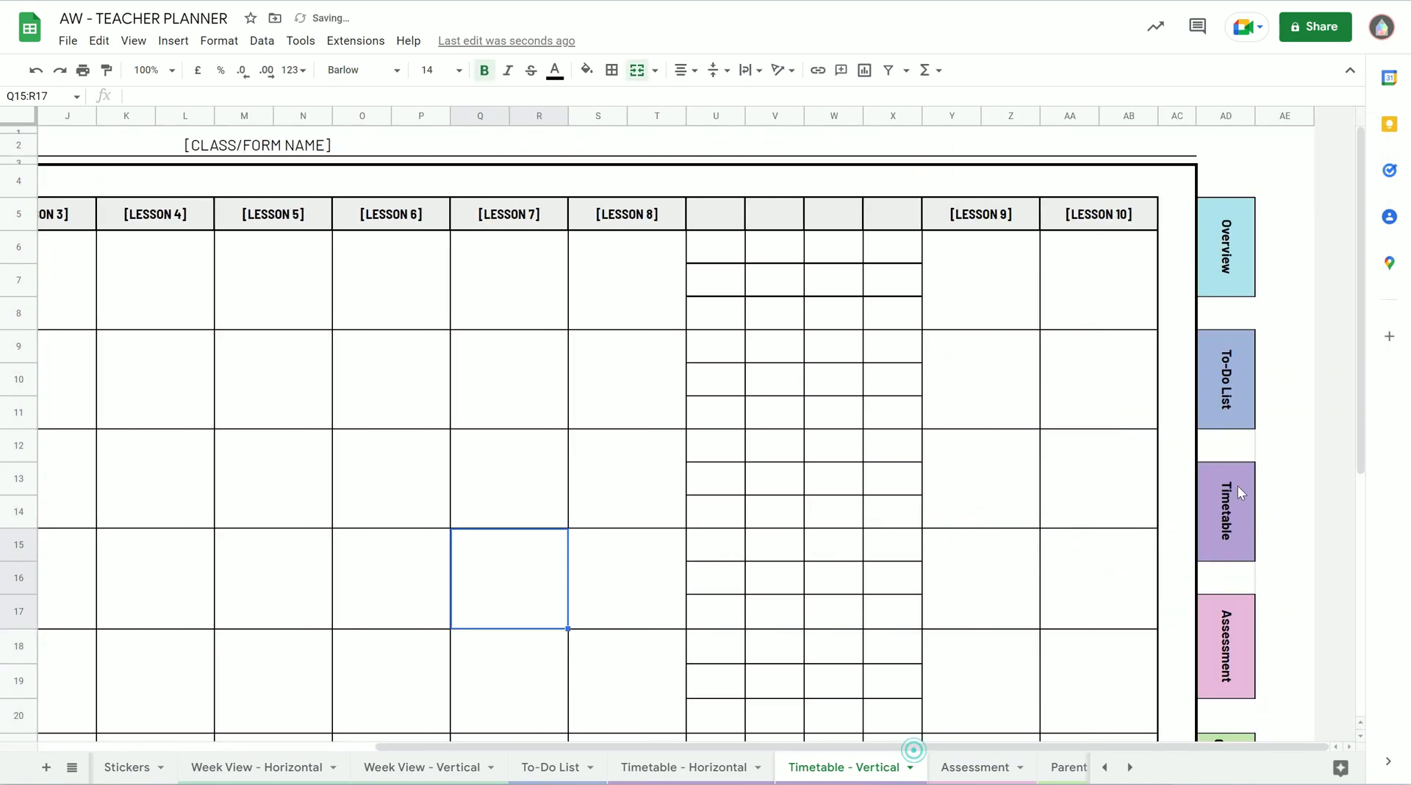
- Paste the copied lesson columns into the gap and relabel the new header [LESSON 11]
{"action": "left_click", "coordinate": [714, 214]}
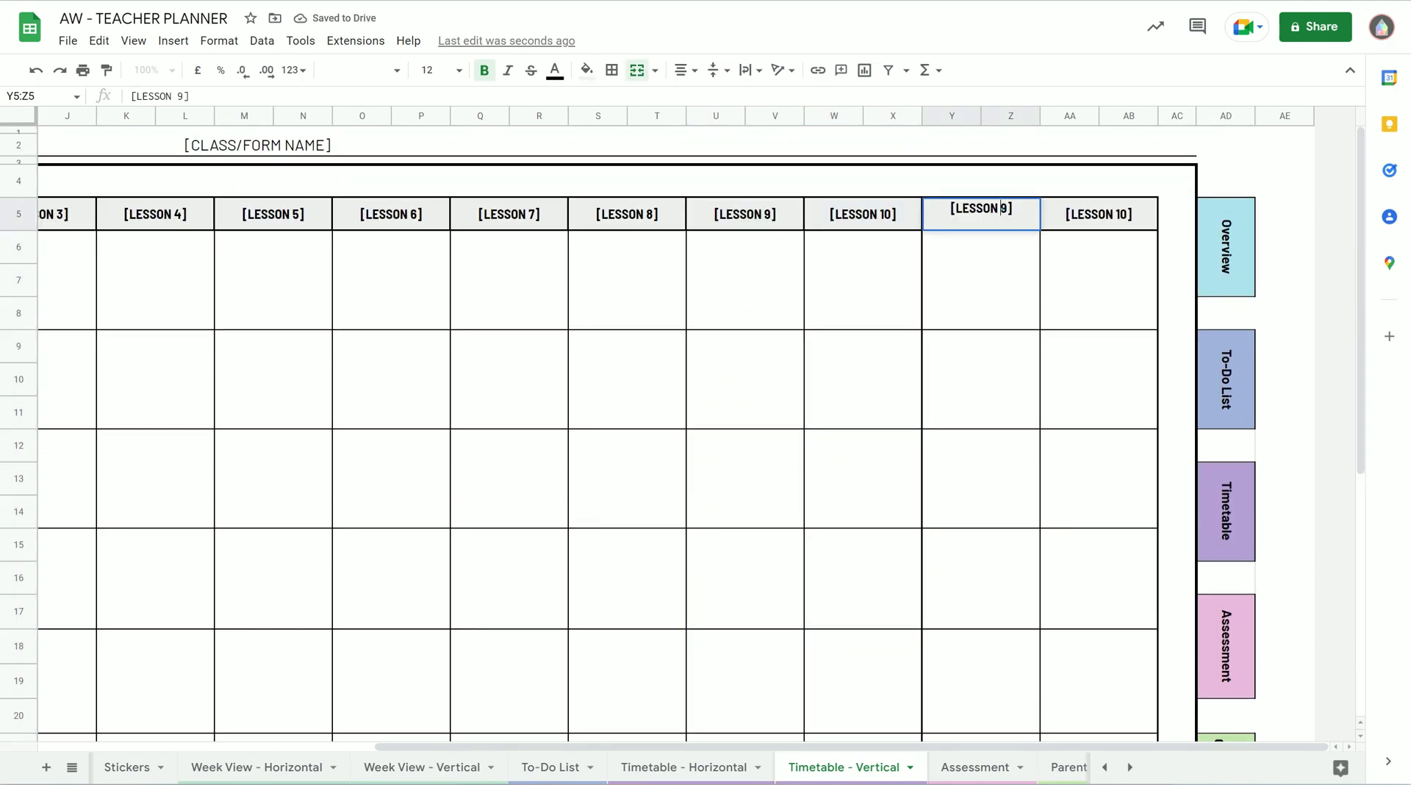
{"action": "type", "text": "[LESSON 11]"}
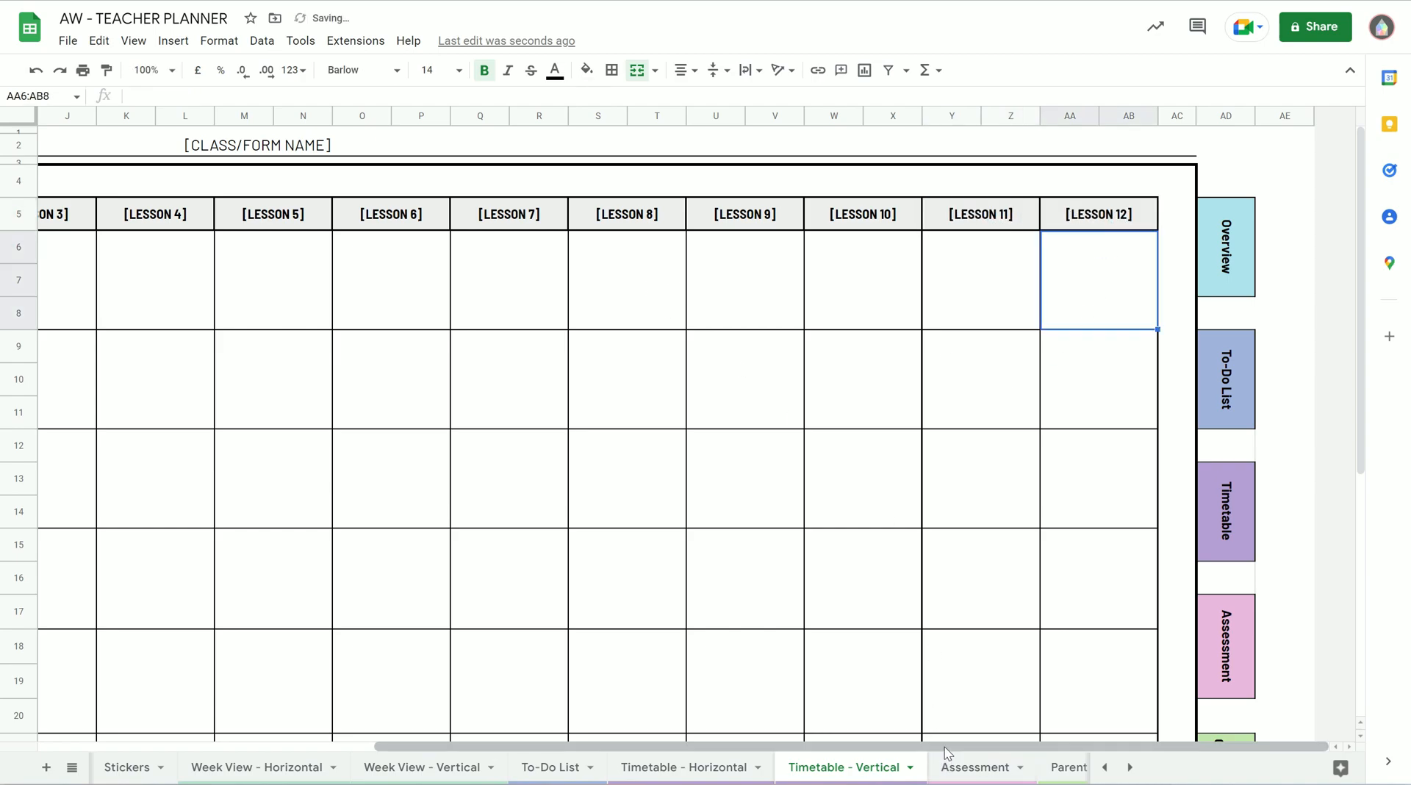
{"action": "scroll", "scroll_direction": "left", "scroll_amount": 3}
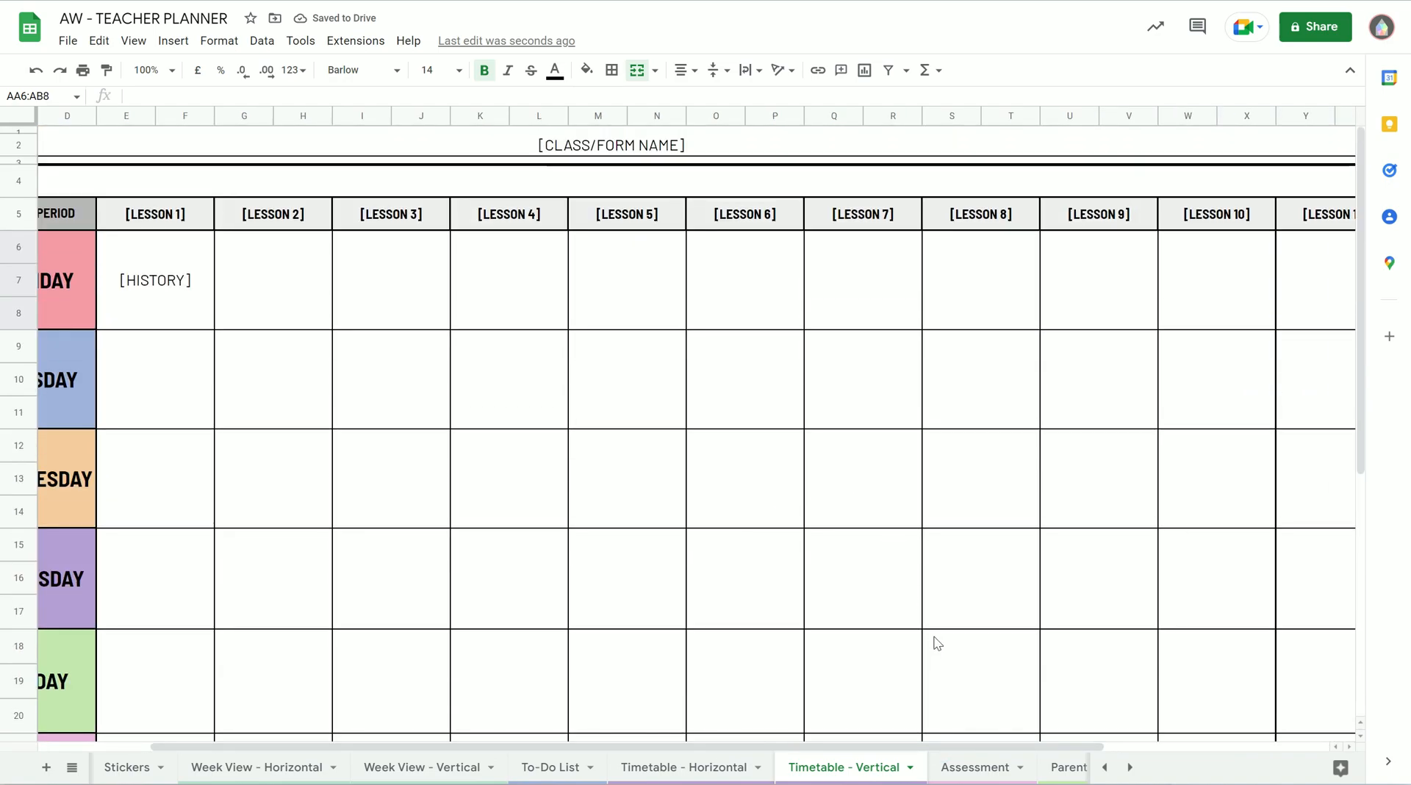